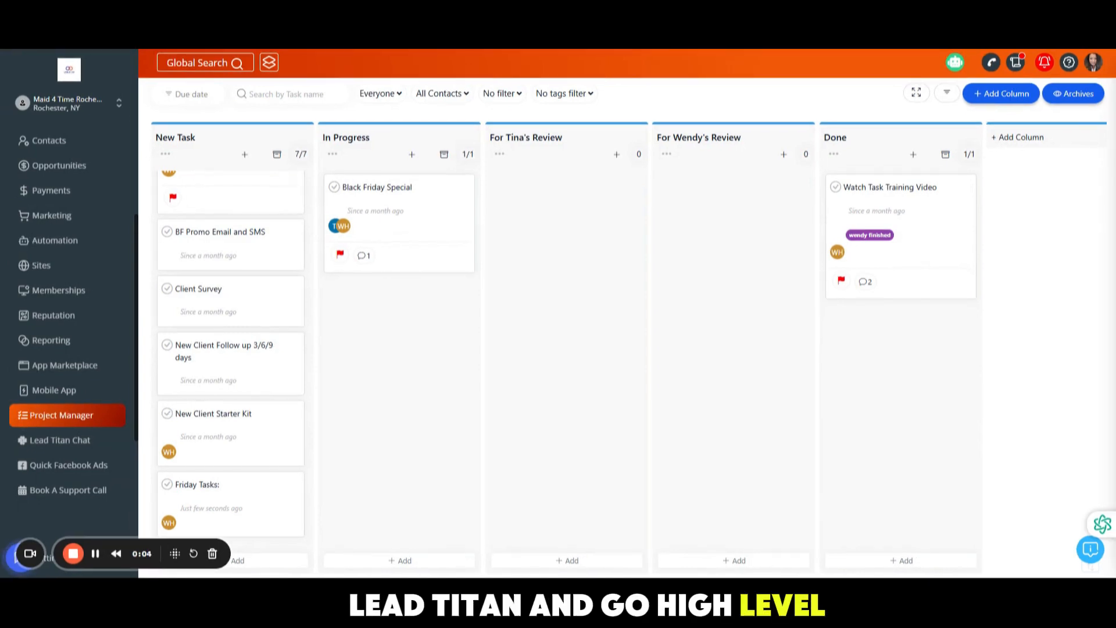
mouse_move(436, 391)
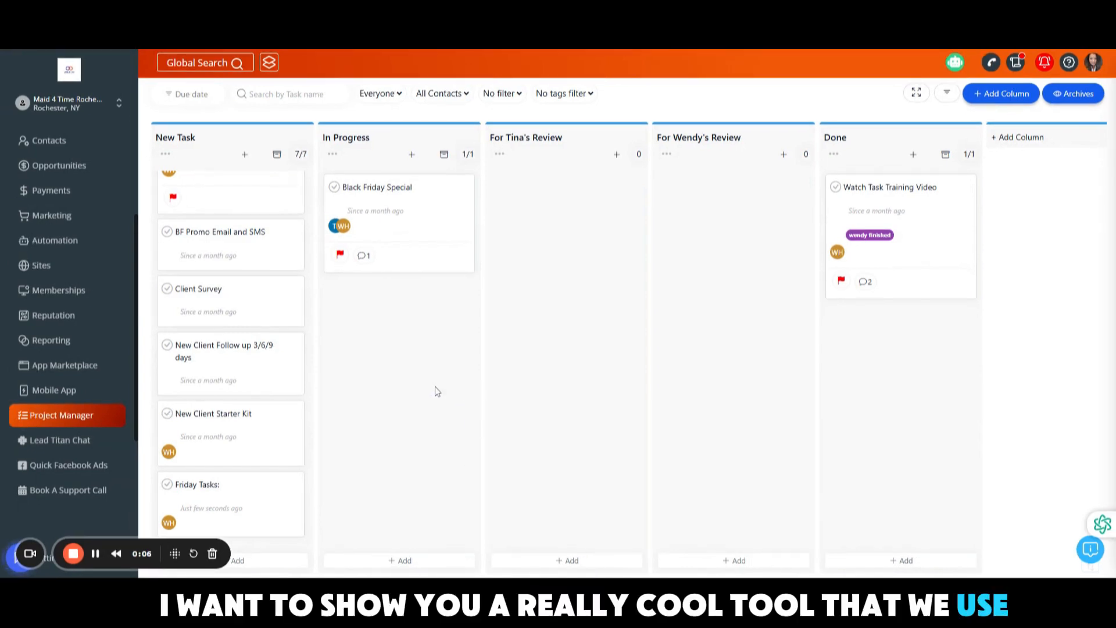
mouse_move(430, 374)
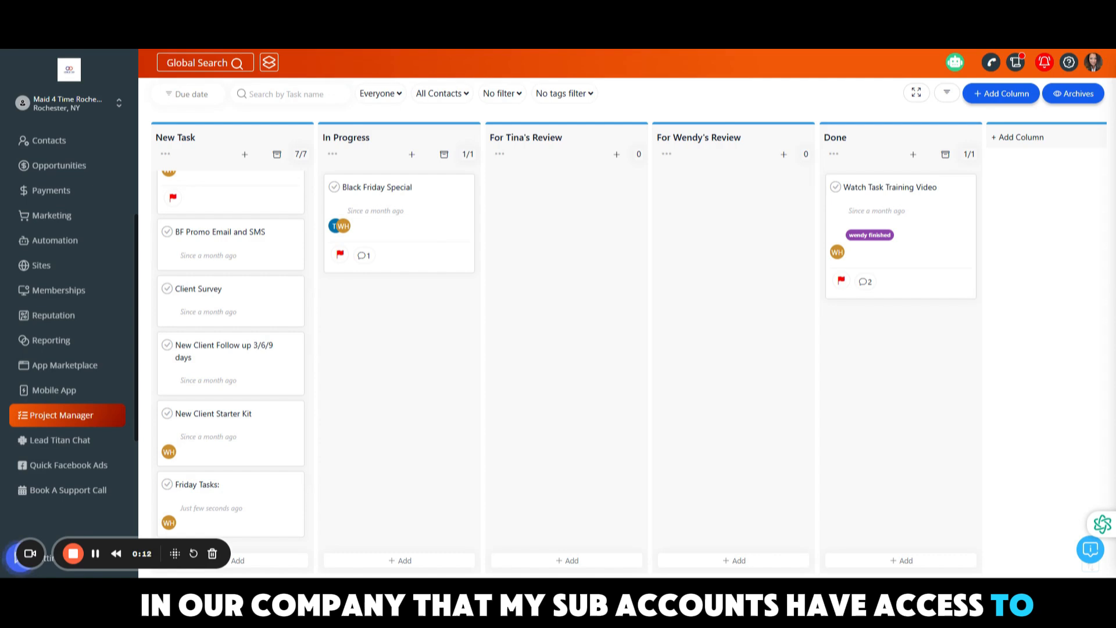
mouse_move(378, 405)
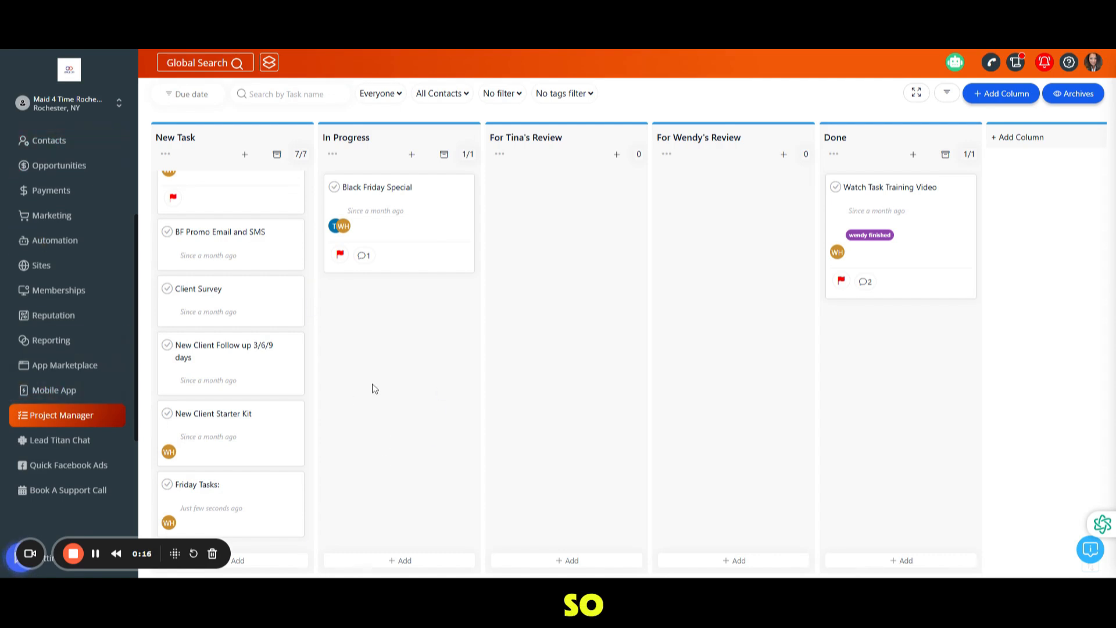
mouse_move(390, 431)
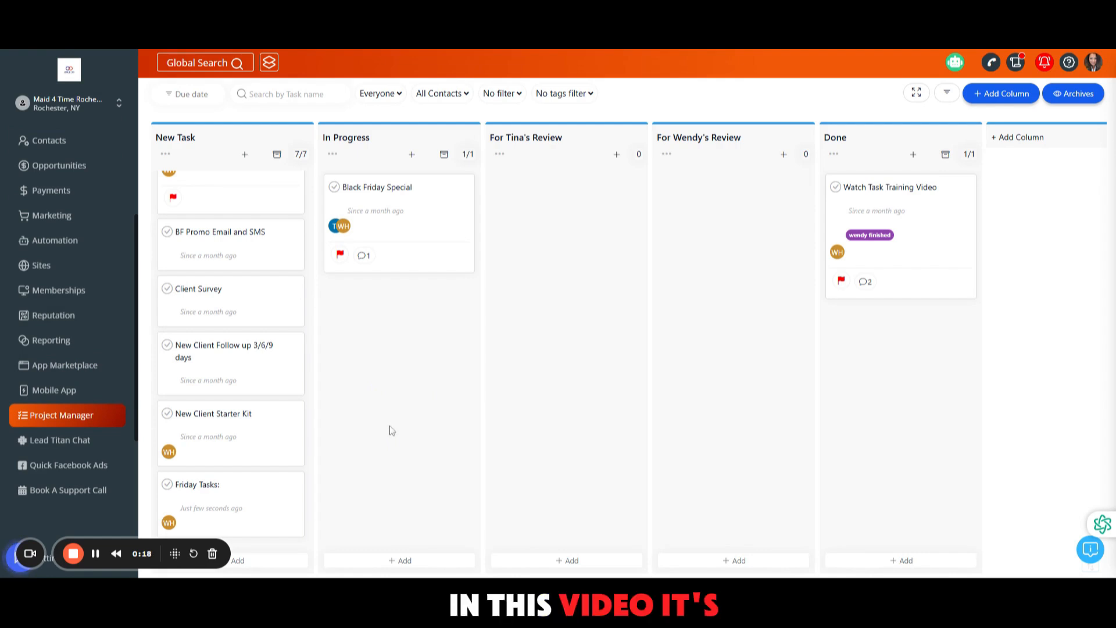
Open the Friday Tasks card from the New Task column to view its details.
scroll("up", 3)
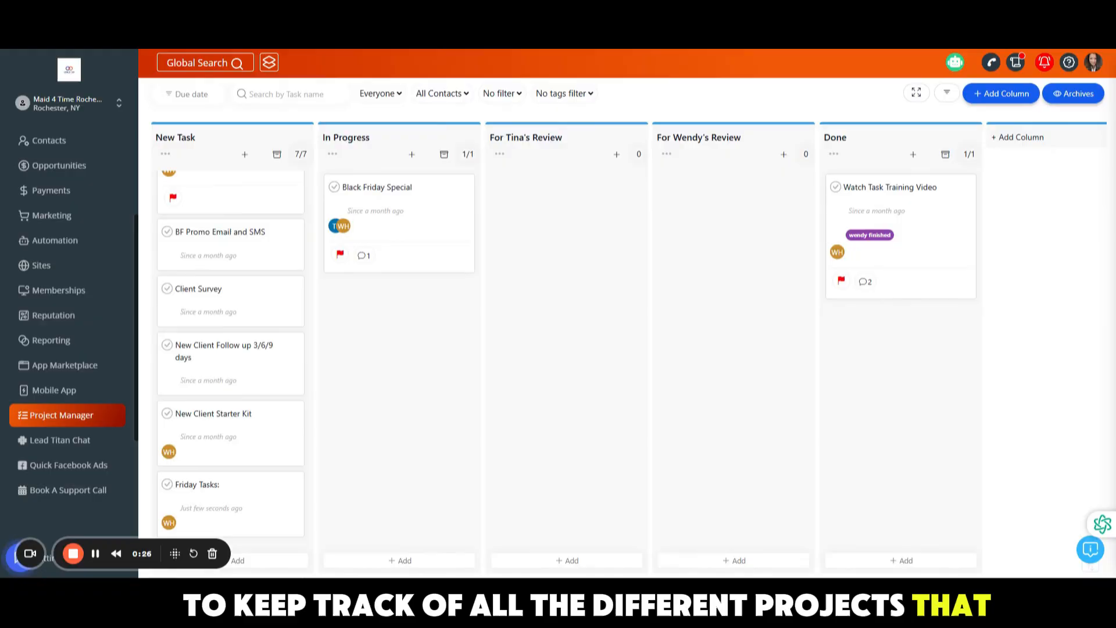
mouse_move(447, 405)
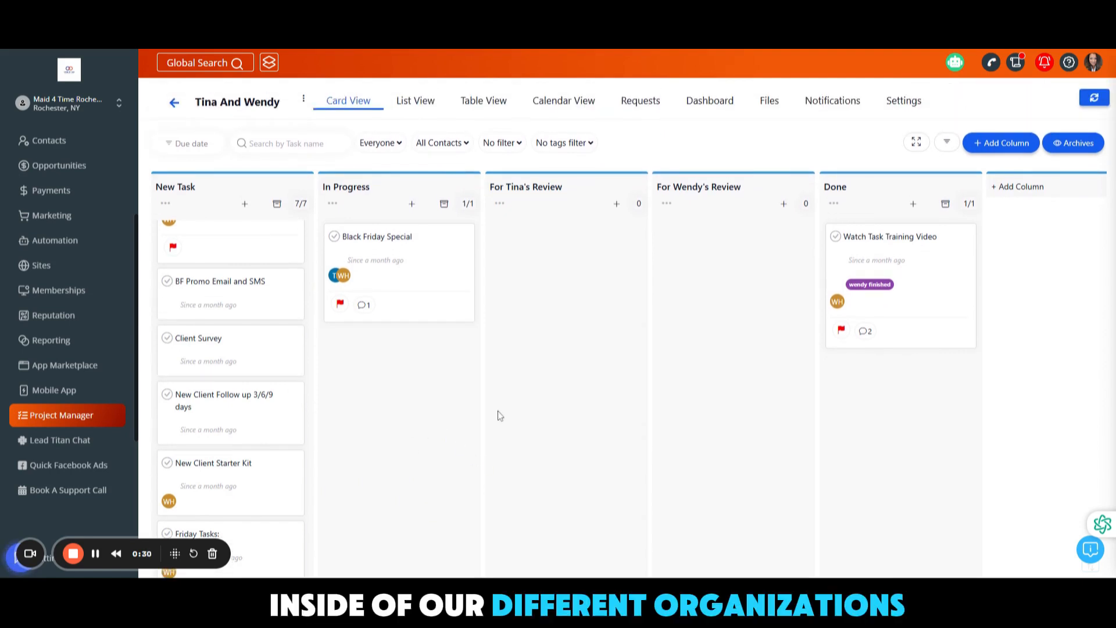
mouse_move(400, 401)
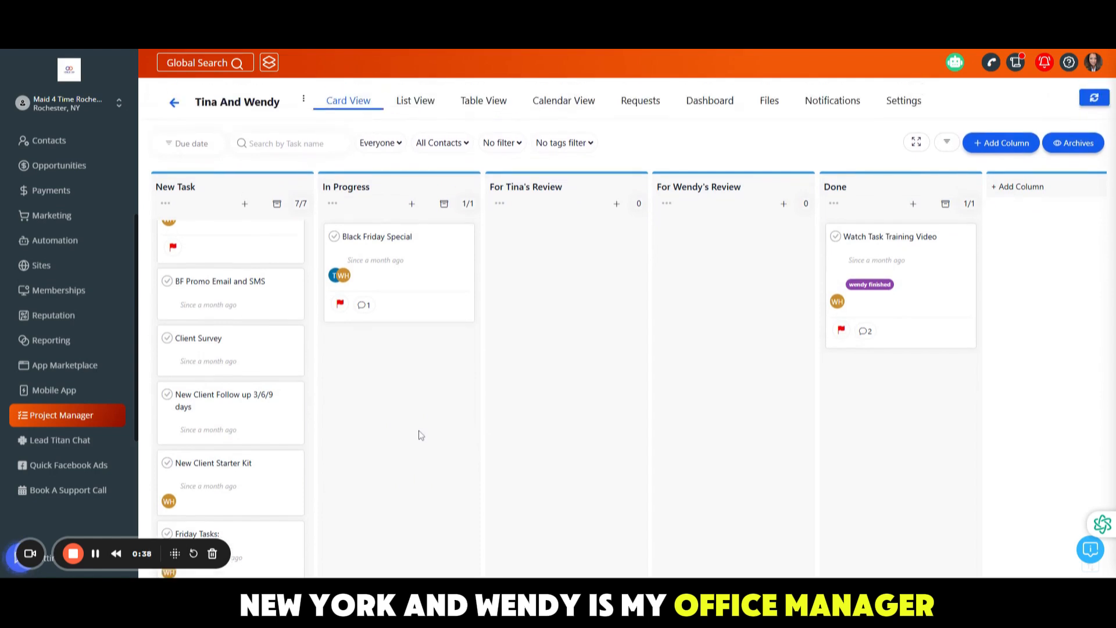
mouse_move(444, 203)
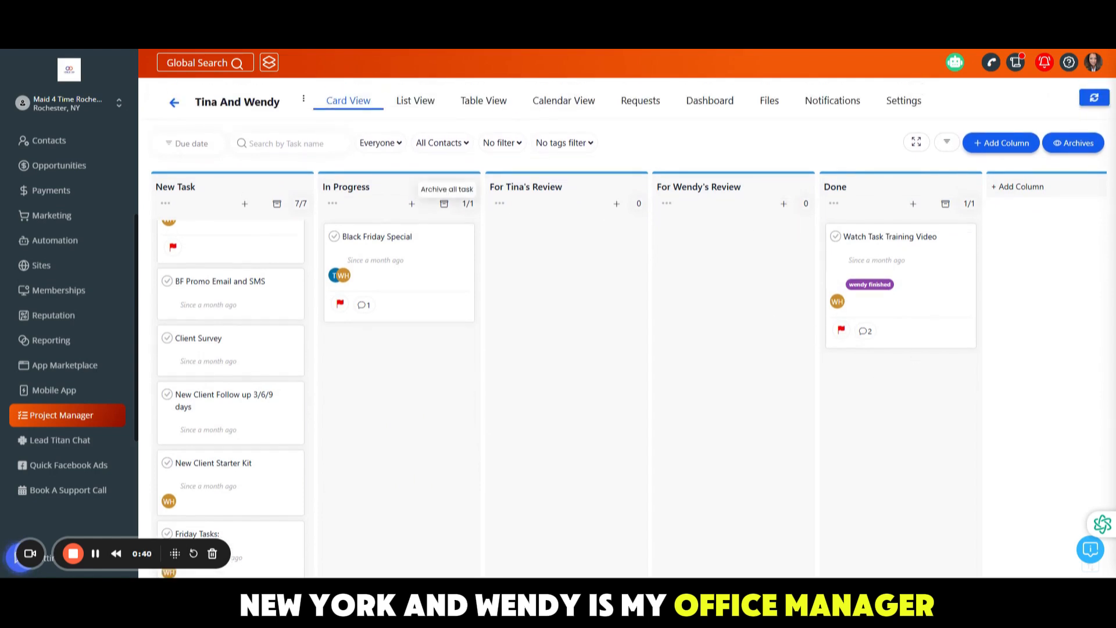
mouse_move(505, 310)
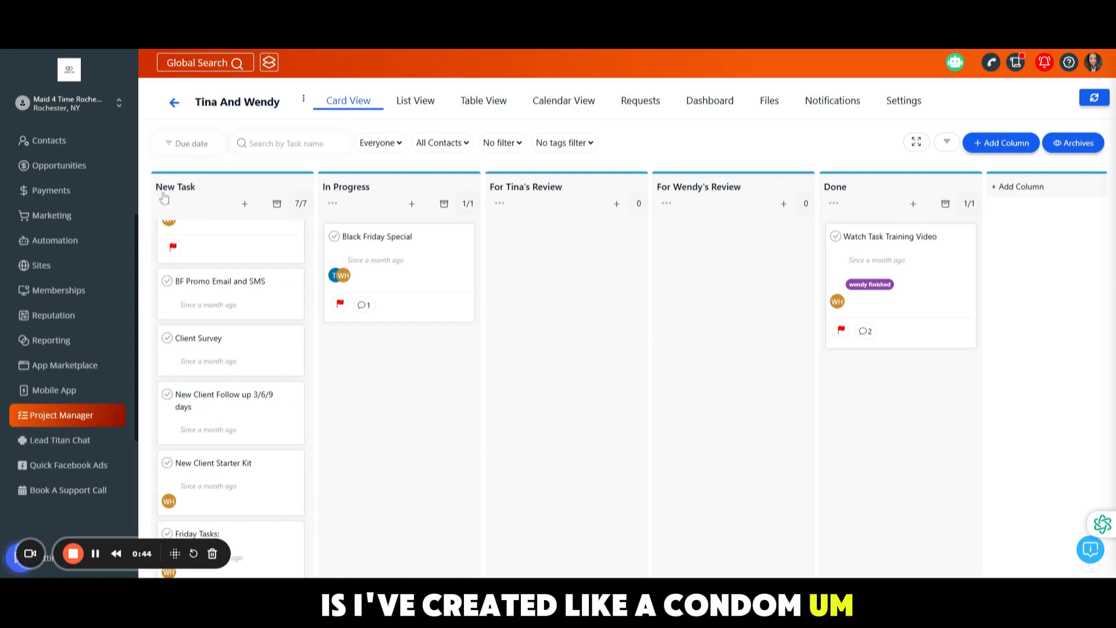
mouse_move(932, 187)
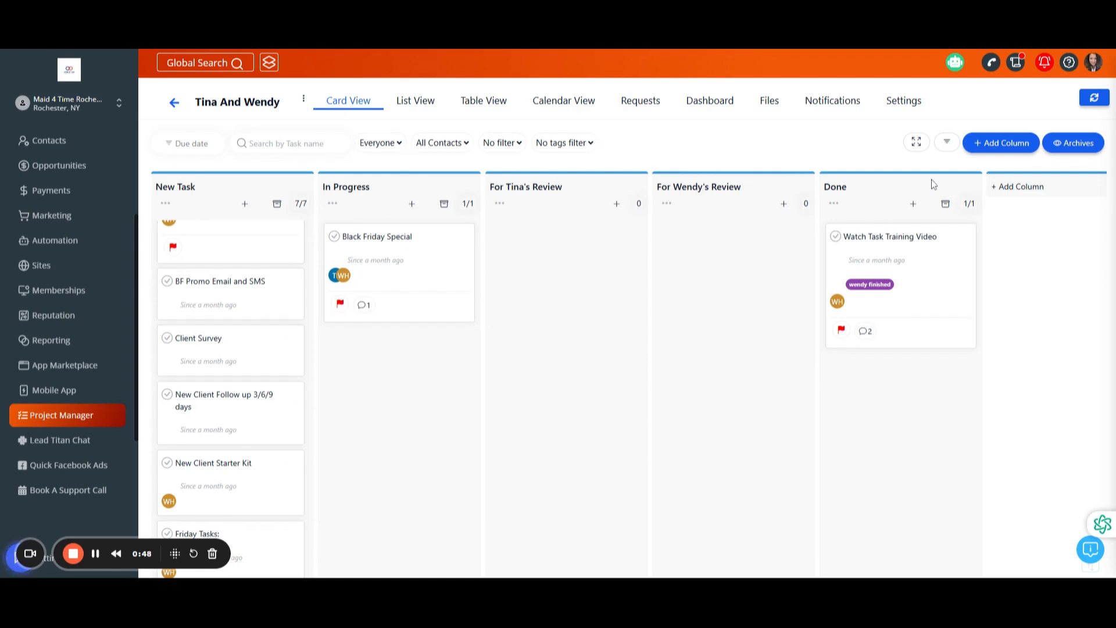
mouse_move(689, 272)
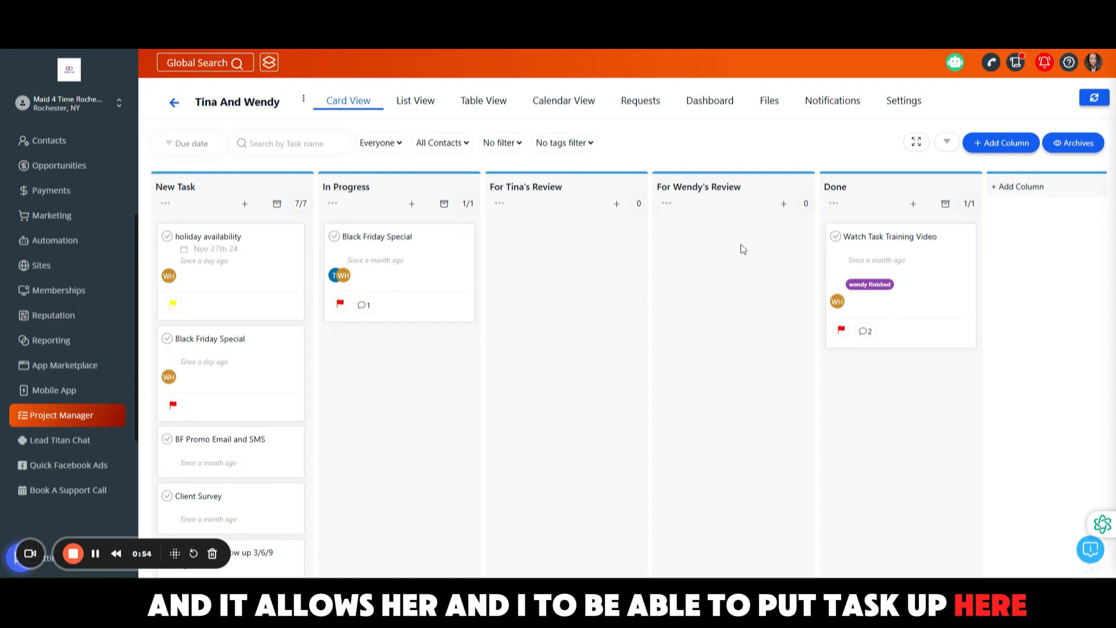
mouse_move(155, 261)
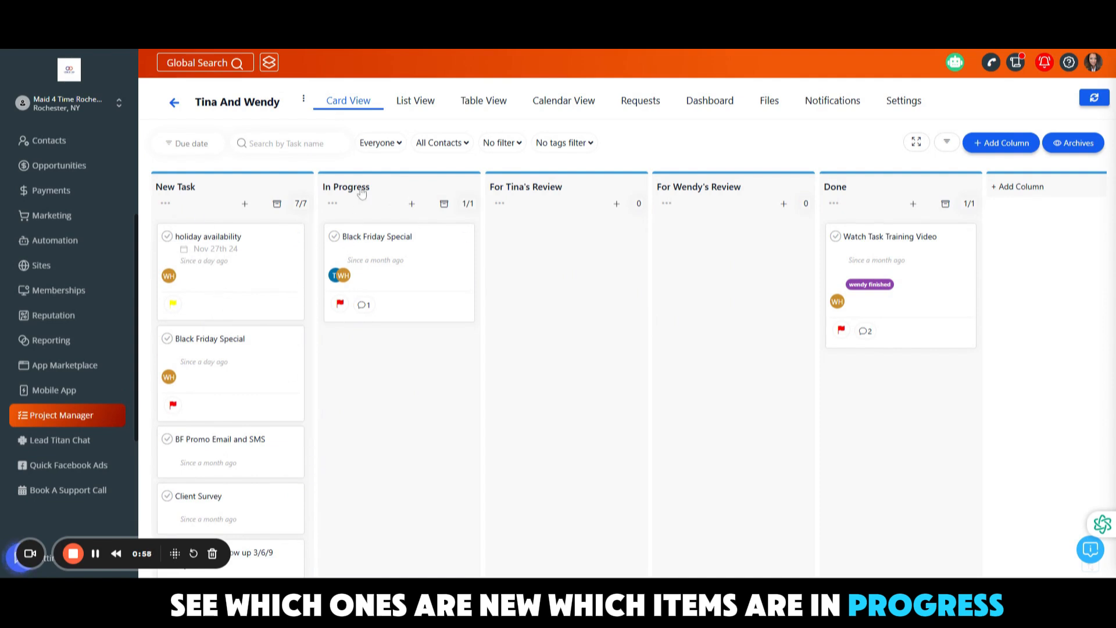
mouse_move(554, 207)
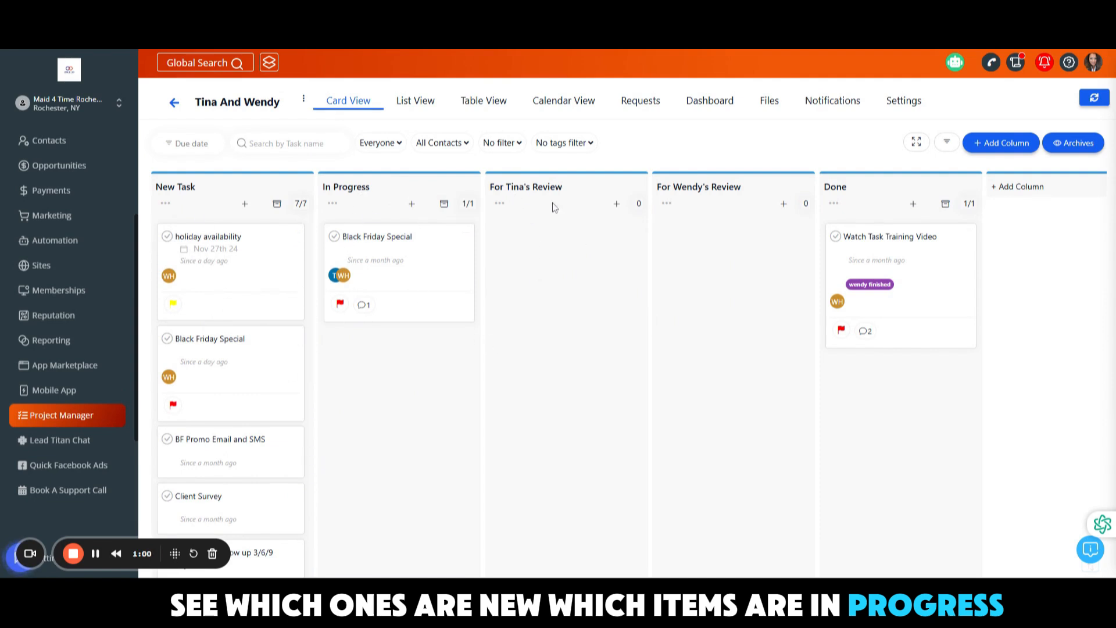
mouse_move(912, 204)
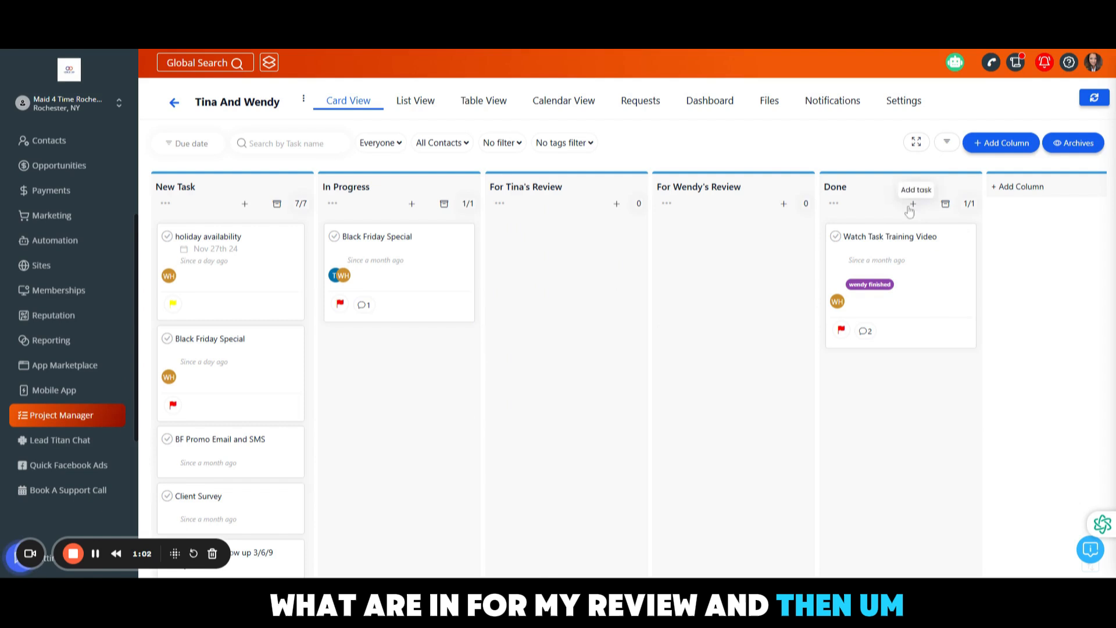
mouse_move(657, 311)
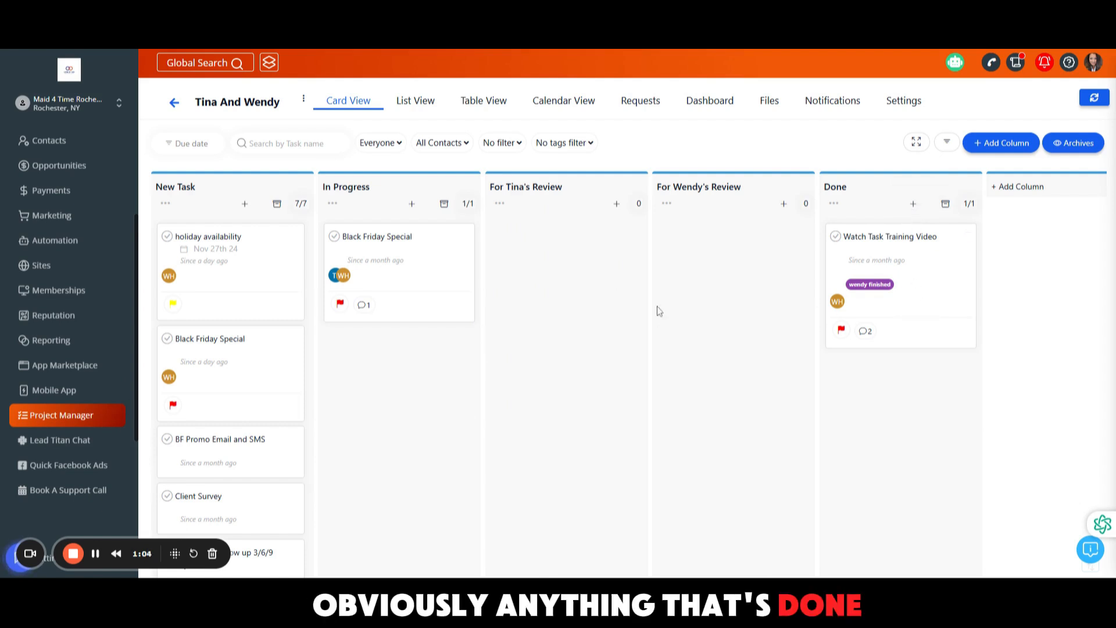
scroll("down", 3)
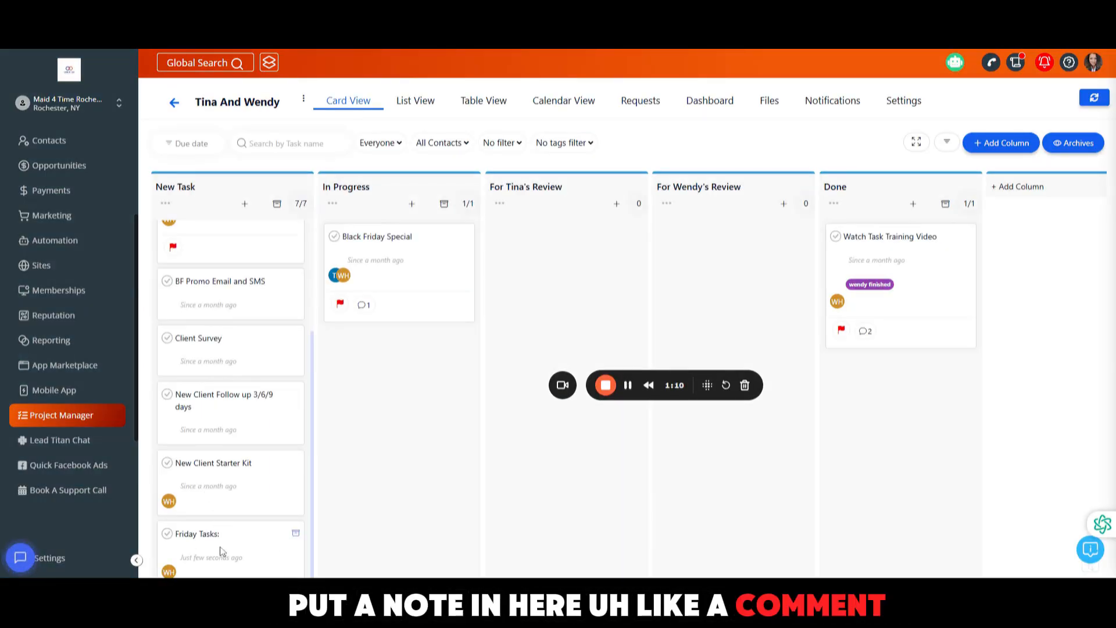
left_click(200, 534)
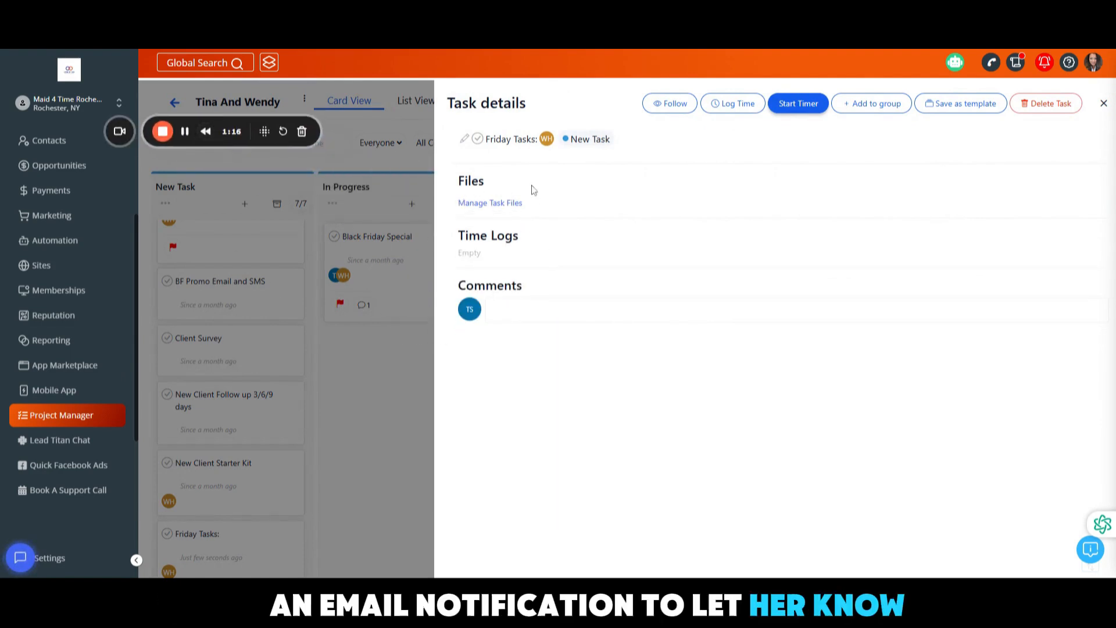
mouse_move(535, 169)
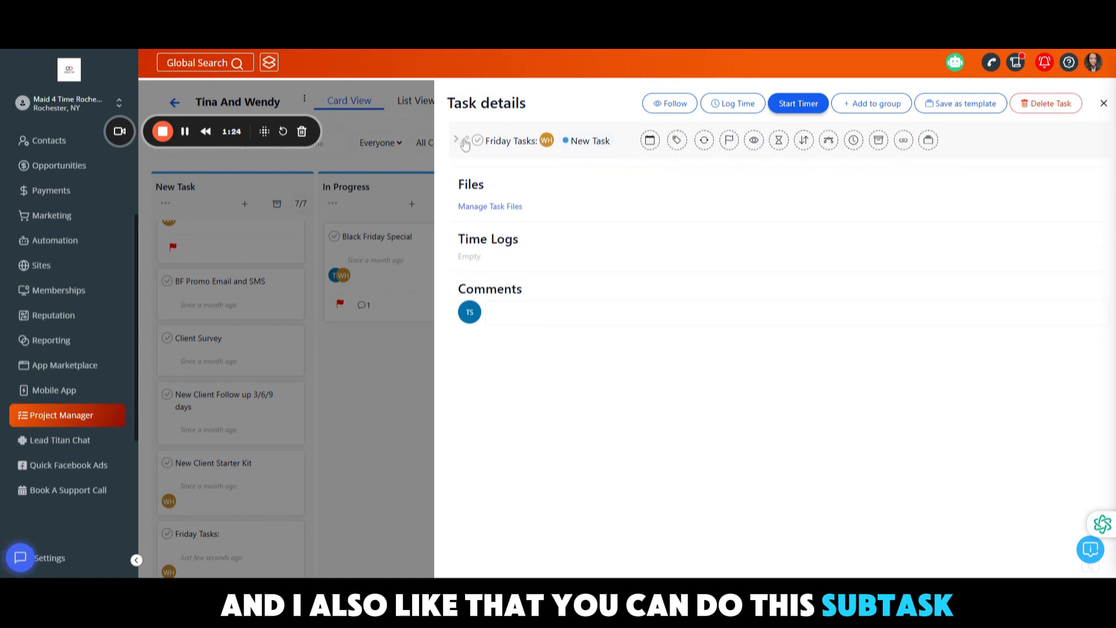
Add a subtask to Friday Tasks titled 'Weekly Scorecard Comments sent to Jem'.
left_click(461, 140)
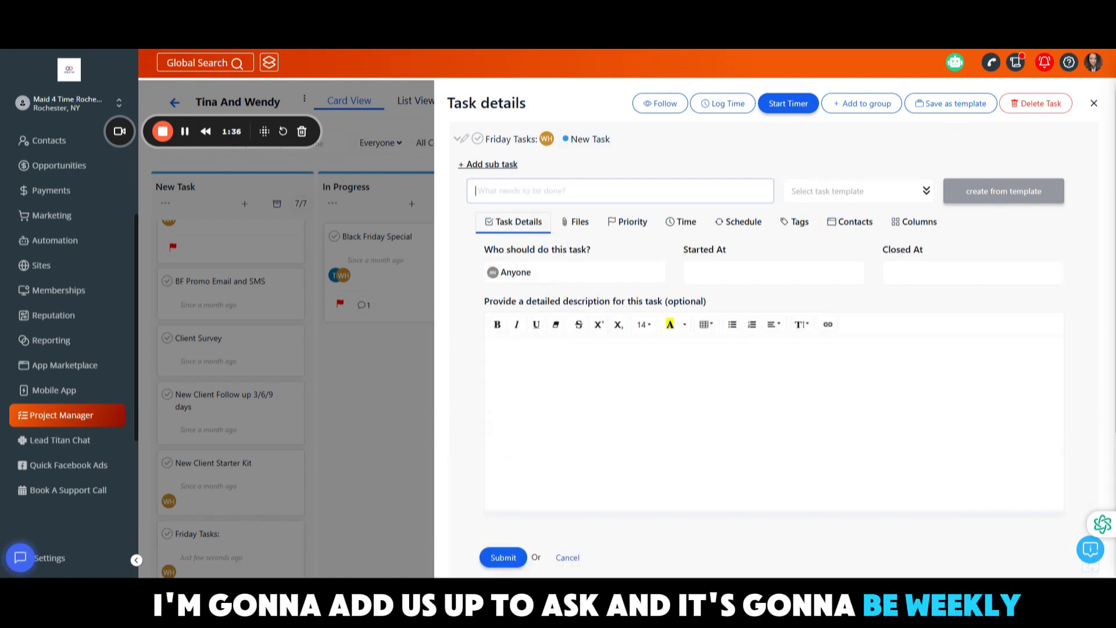
type("Week")
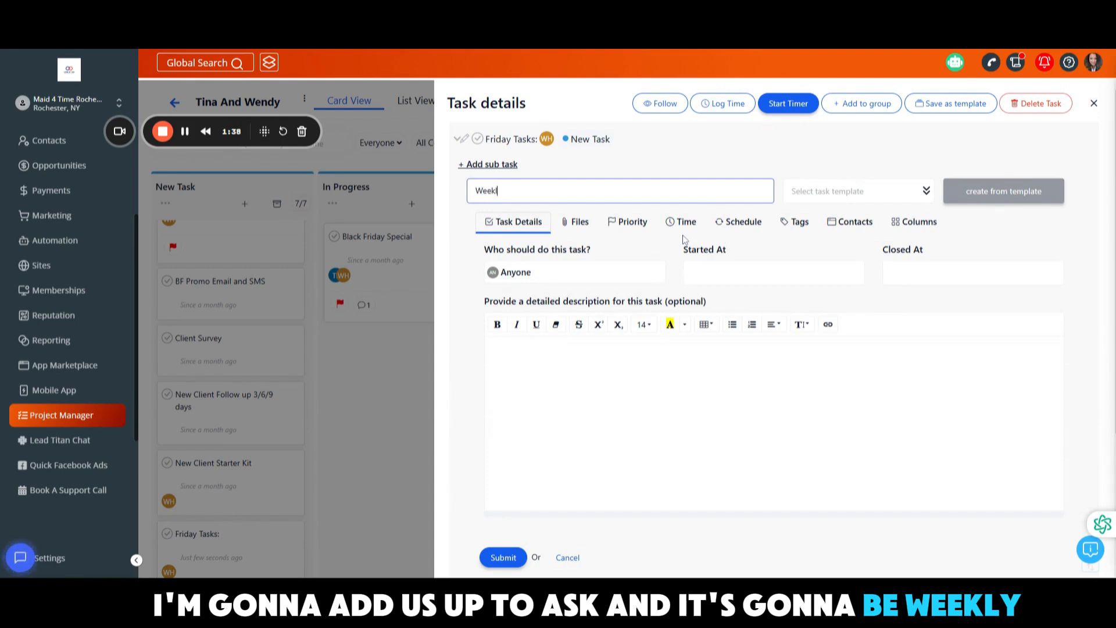
type("ly")
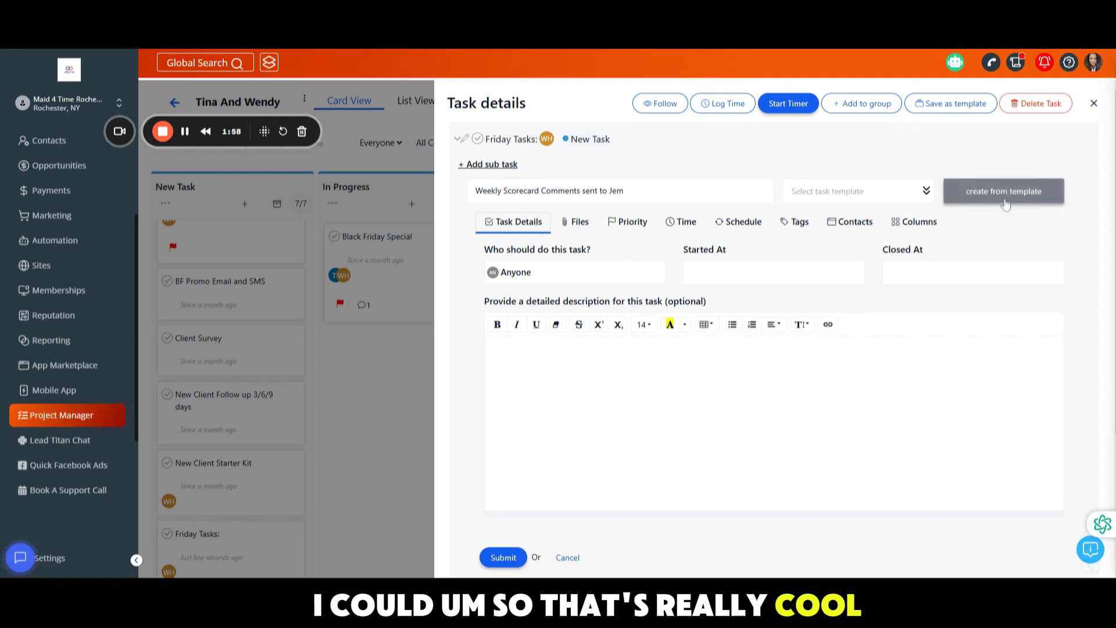
left_click(1002, 190)
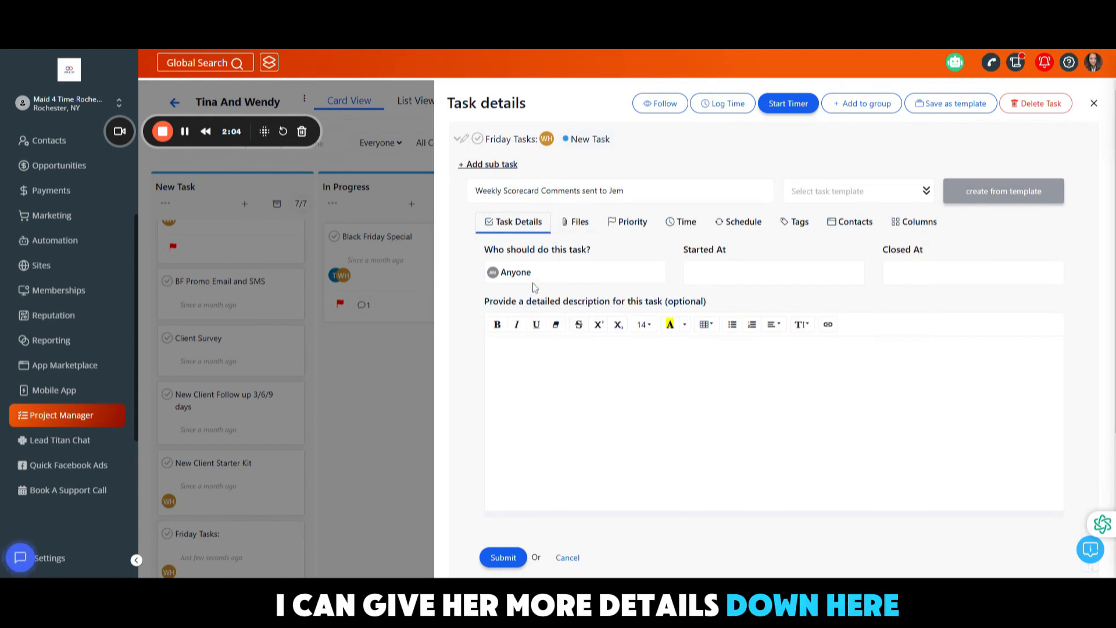
Assign the subtask to a team member, set medium priority, and repeat weekly.
left_click(574, 272)
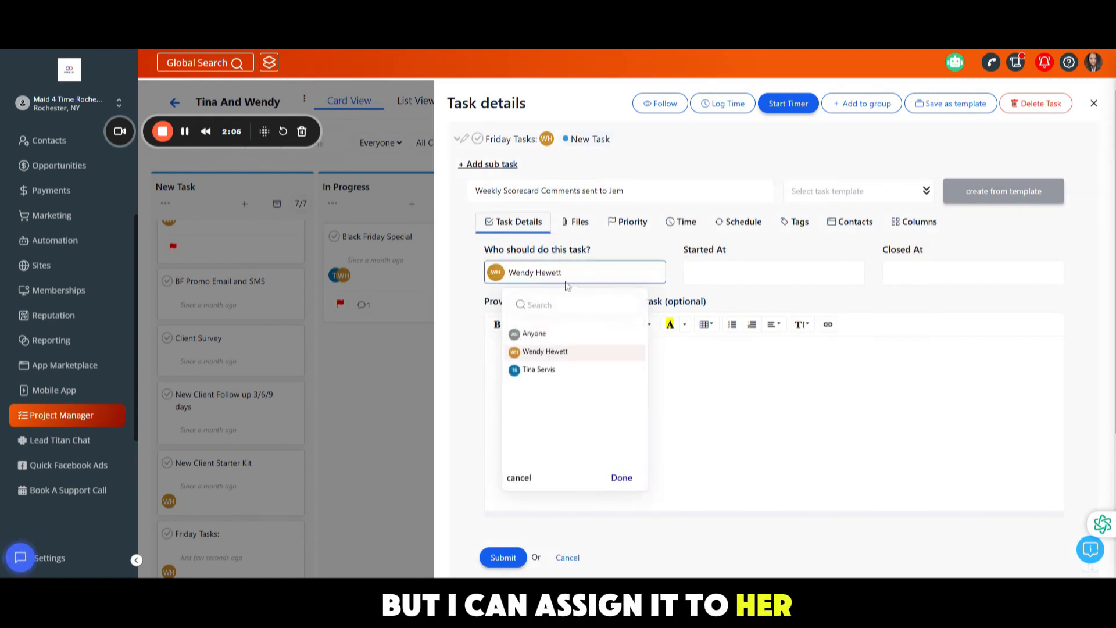
left_click(628, 221)
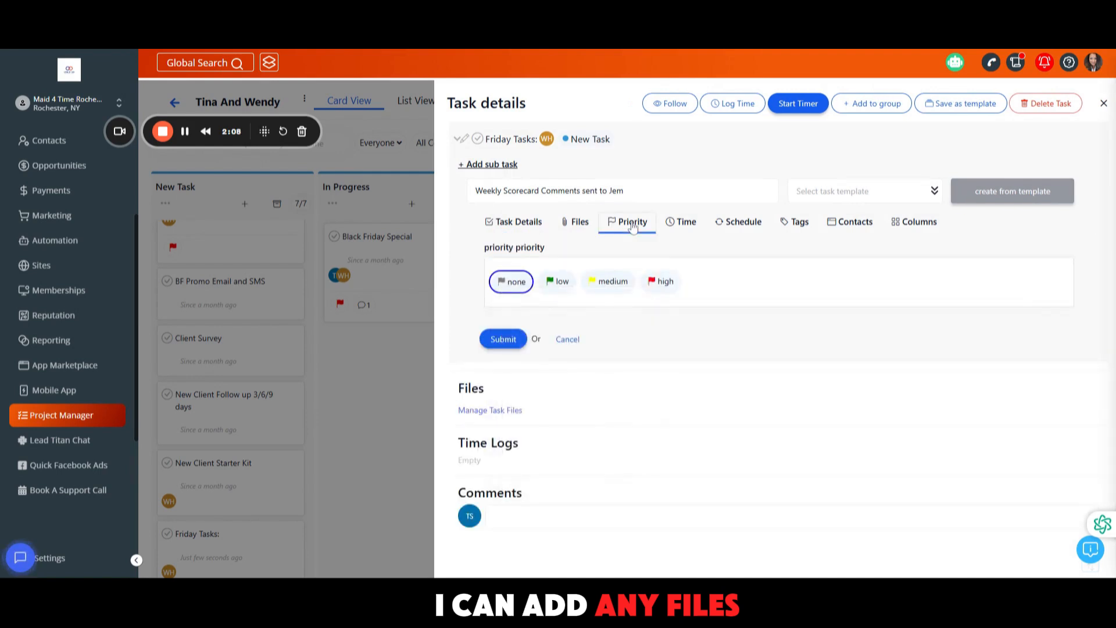
left_click(607, 282)
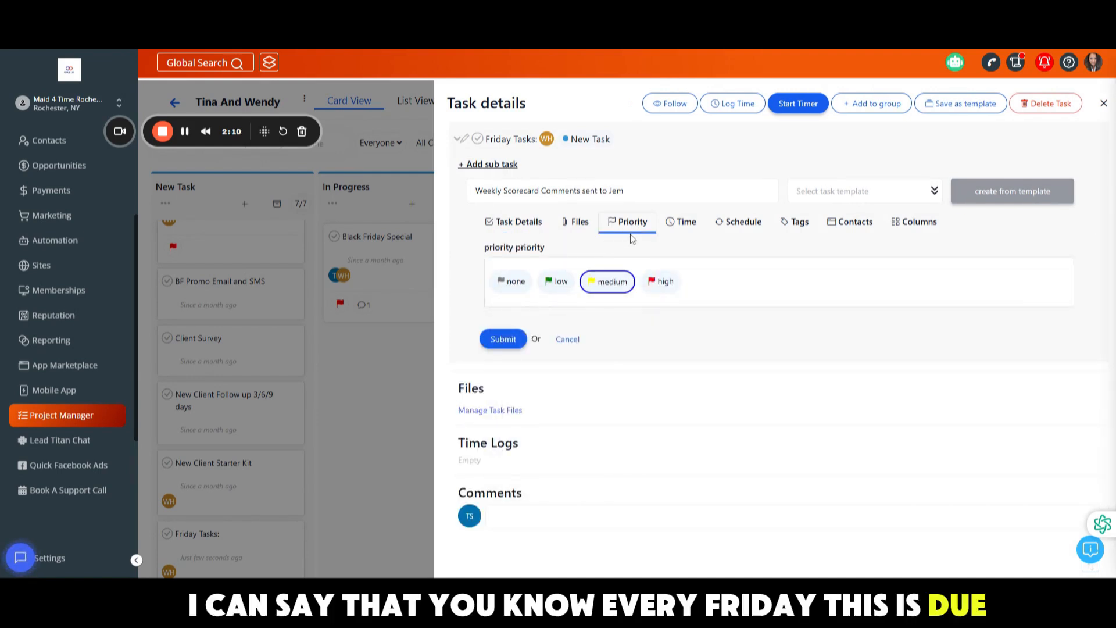
left_click(684, 222)
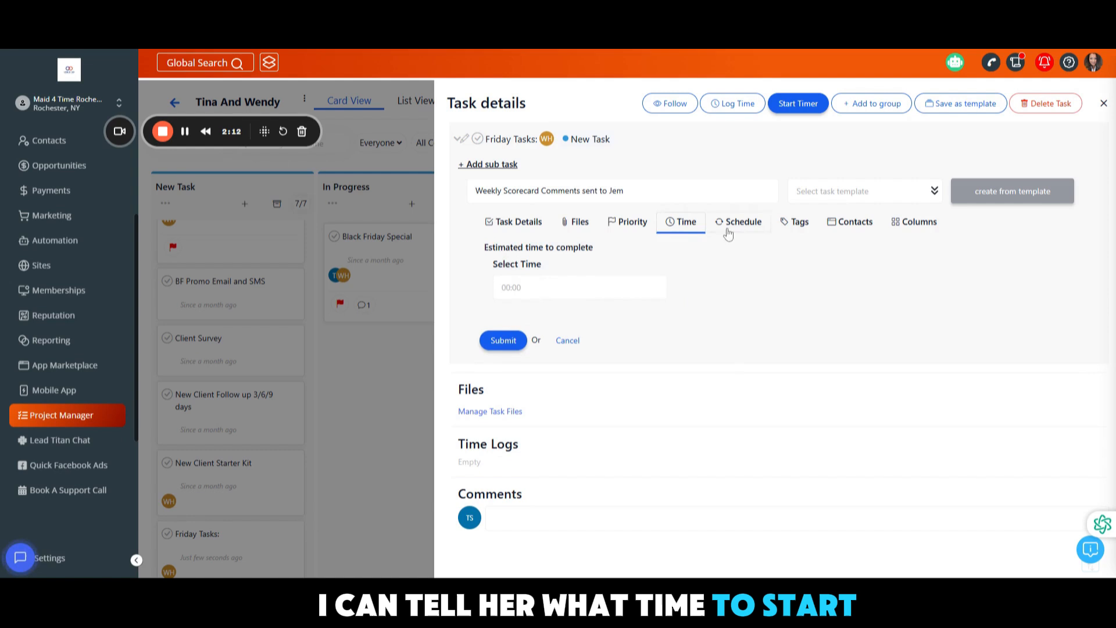
left_click(741, 222)
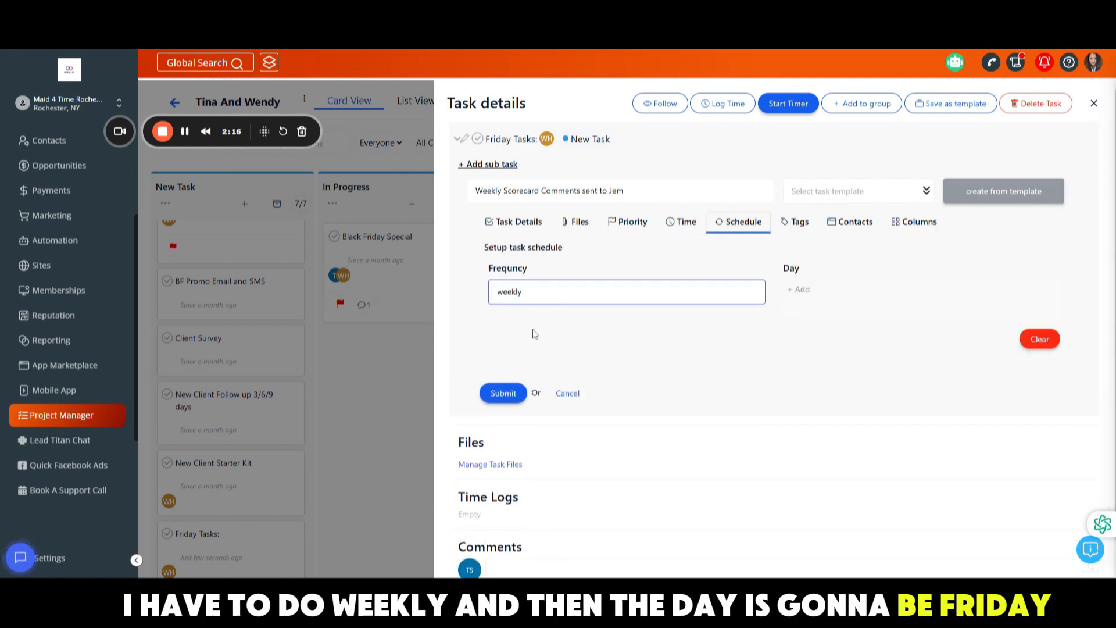
Schedule the weekly subtask on Friday at 01:00 UTC.
left_click(798, 289)
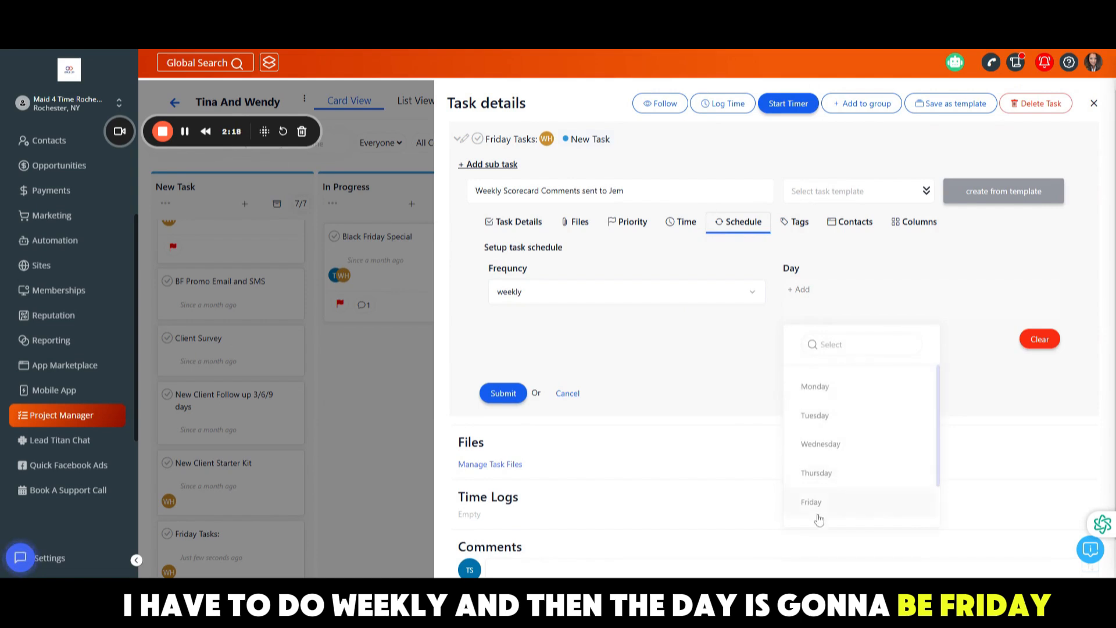
left_click(810, 501)
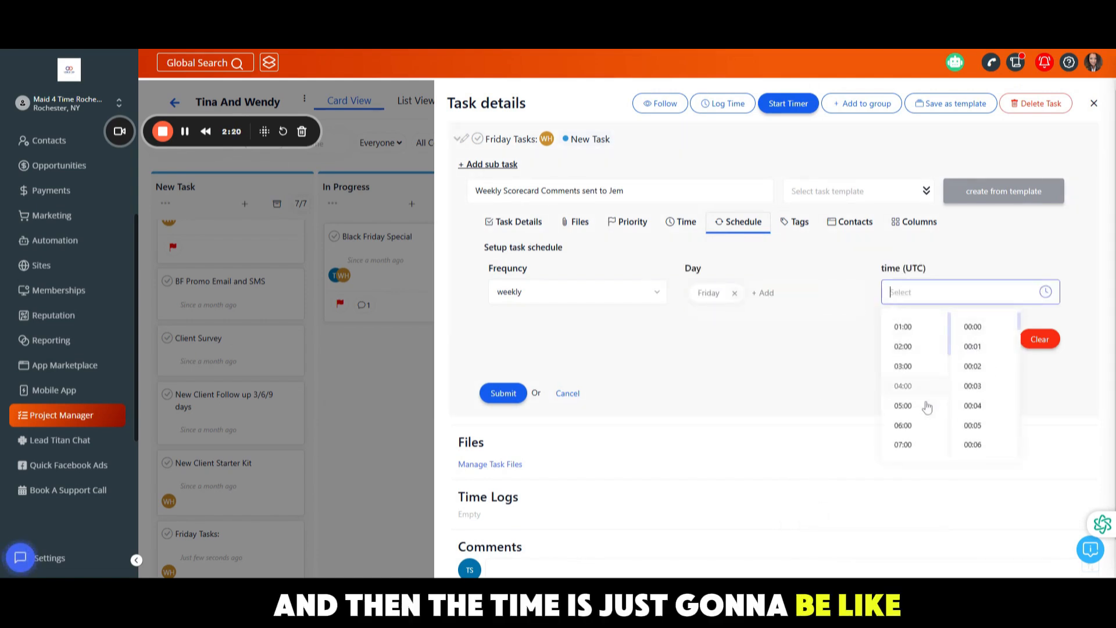
left_click(902, 326)
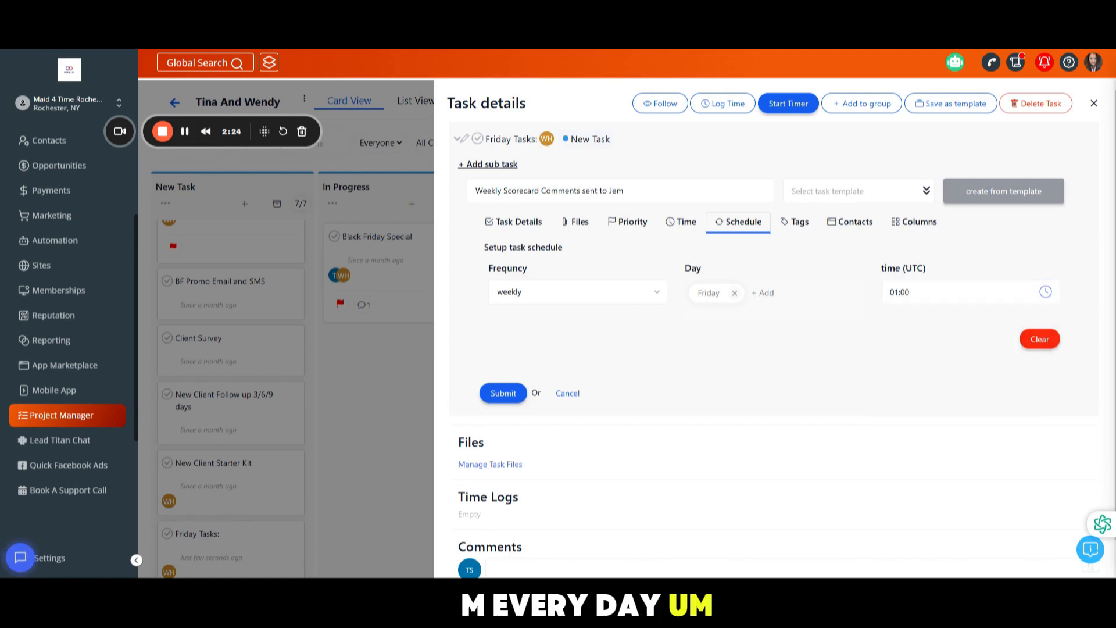
left_click(798, 221)
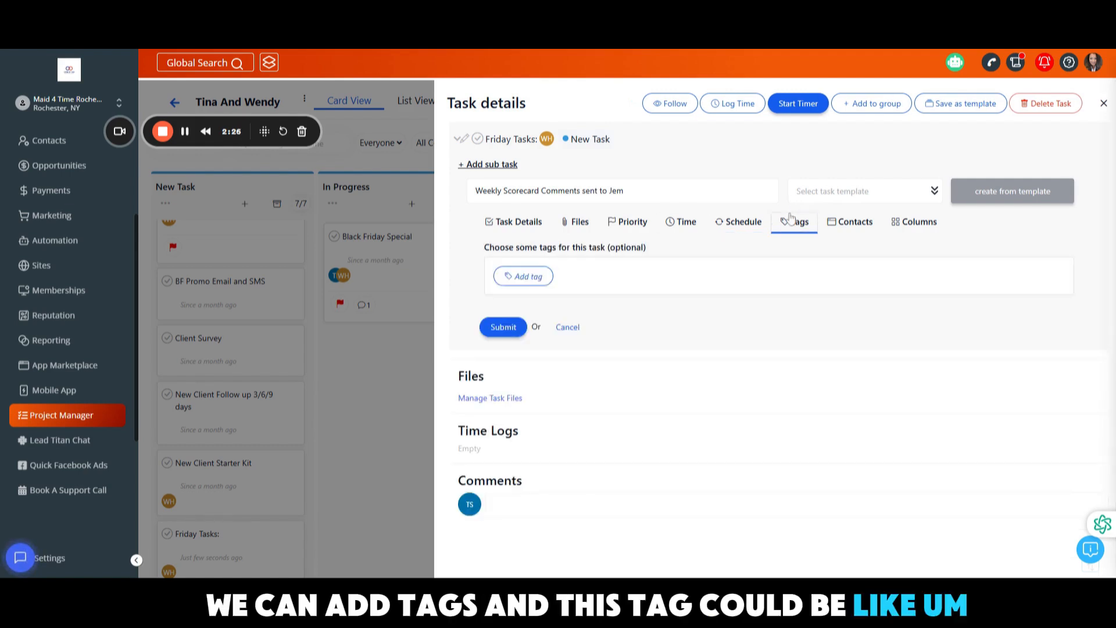
Create and attach a new orange 'Scorecards' tag to the subtask.
left_click(524, 276)
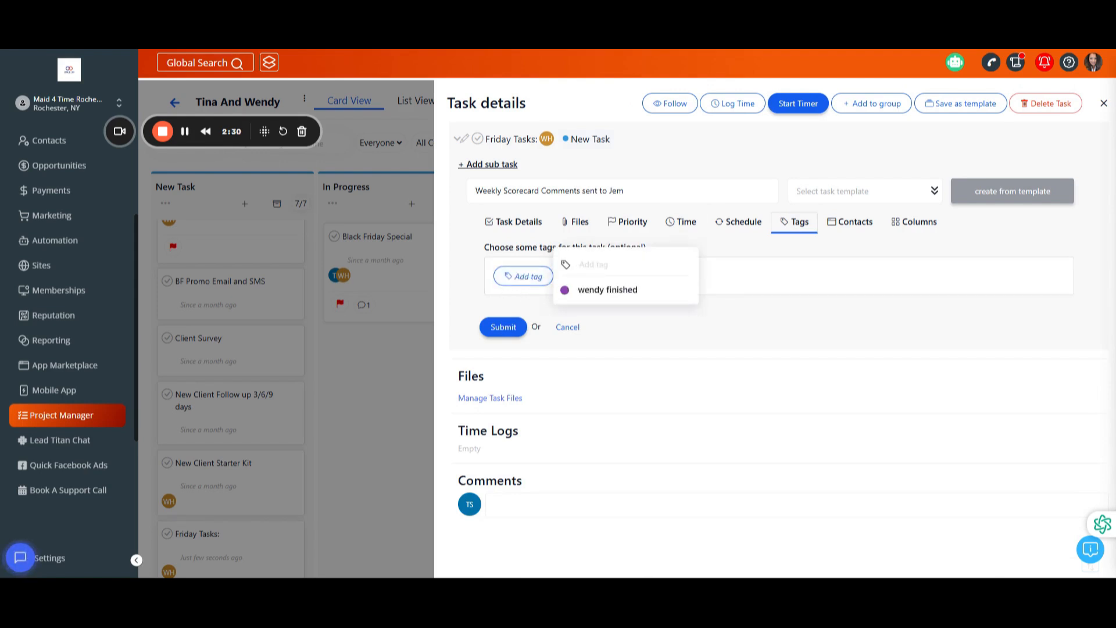
type("Scorecards")
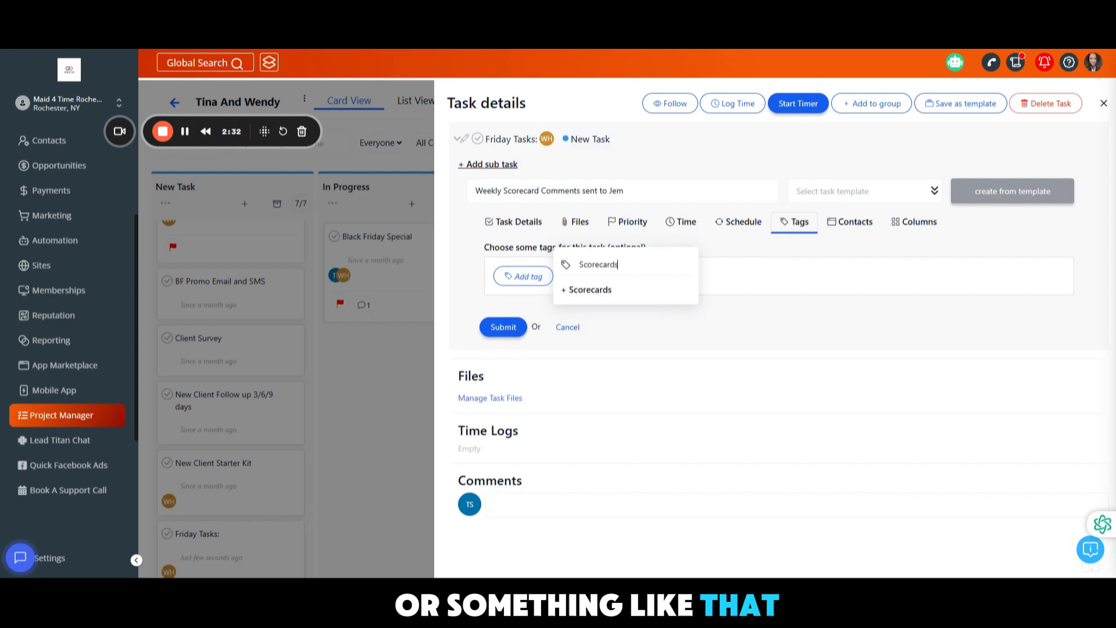
left_click(586, 290)
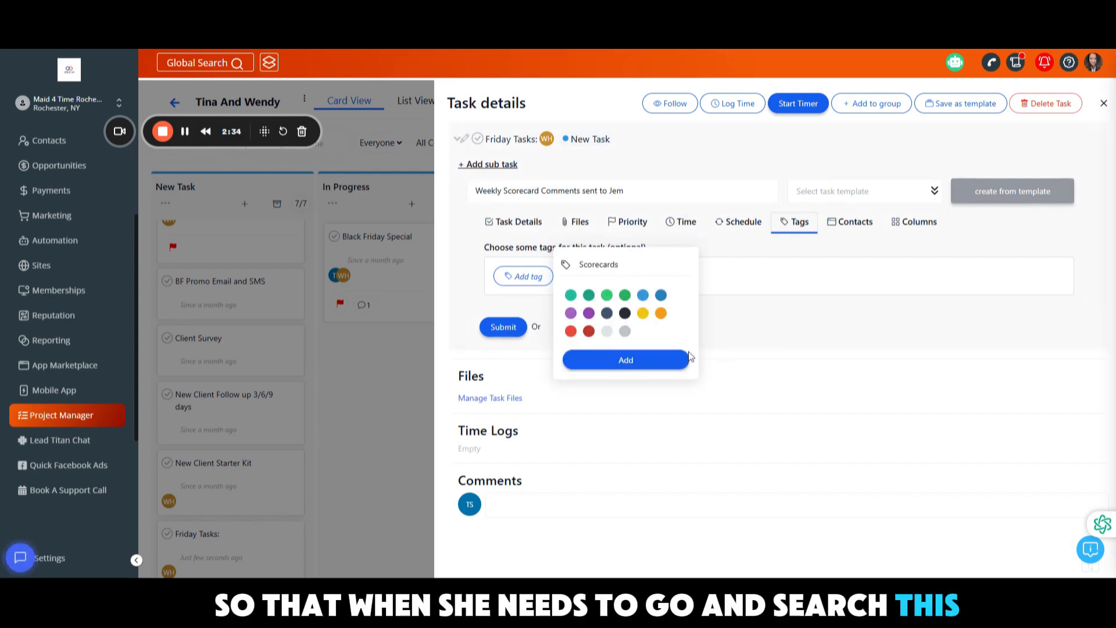
left_click(625, 359)
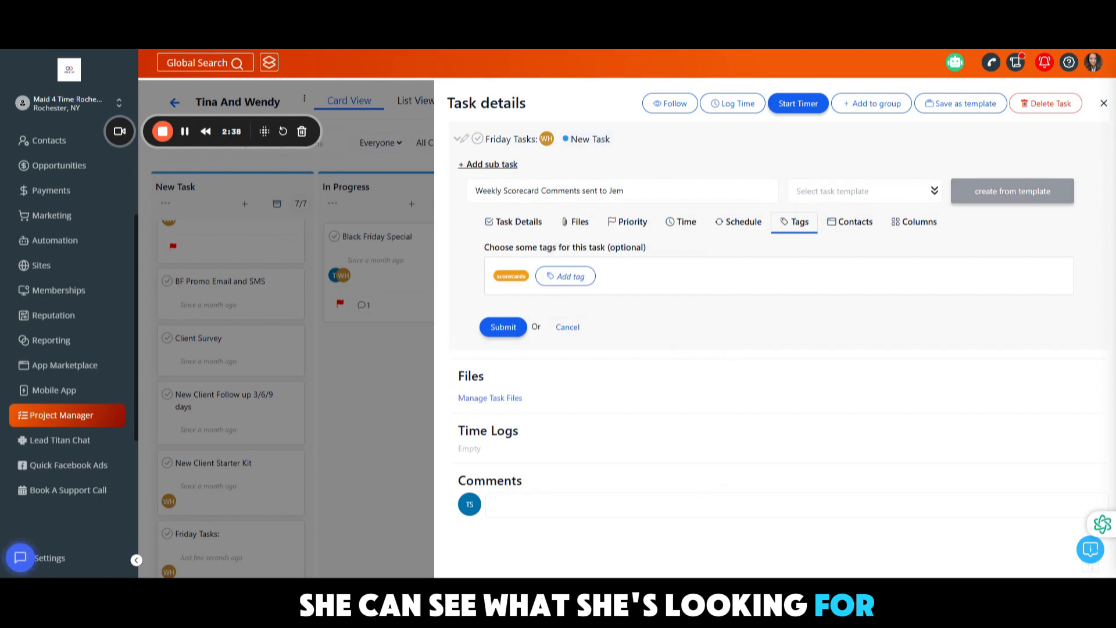
Open the subtask's contact search, close it unchosen, then reopen it.
left_click(851, 221)
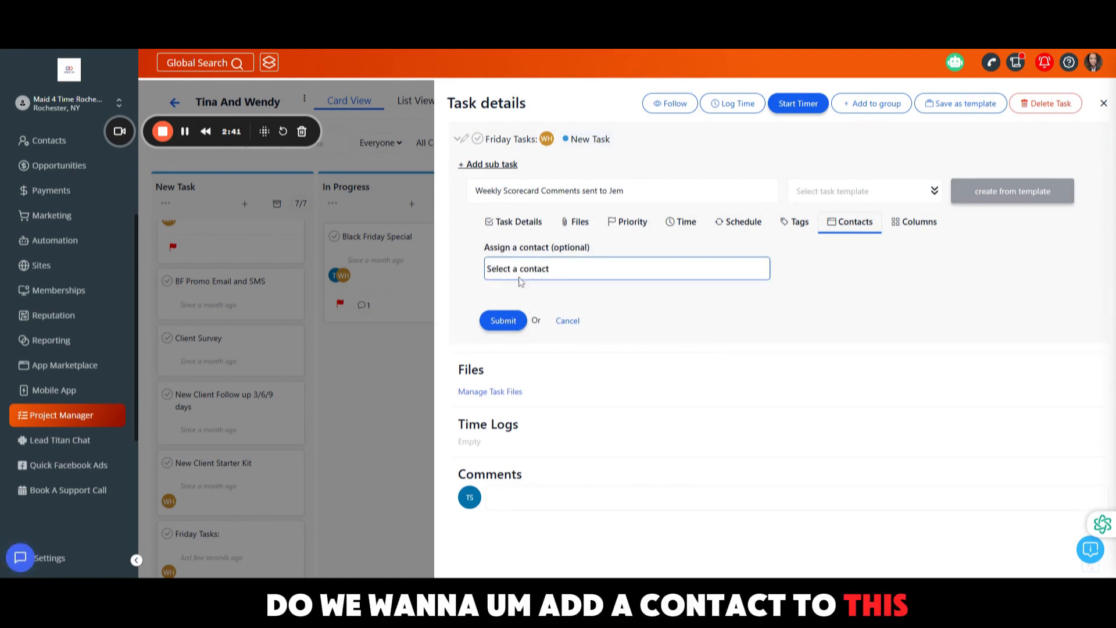
left_click(625, 269)
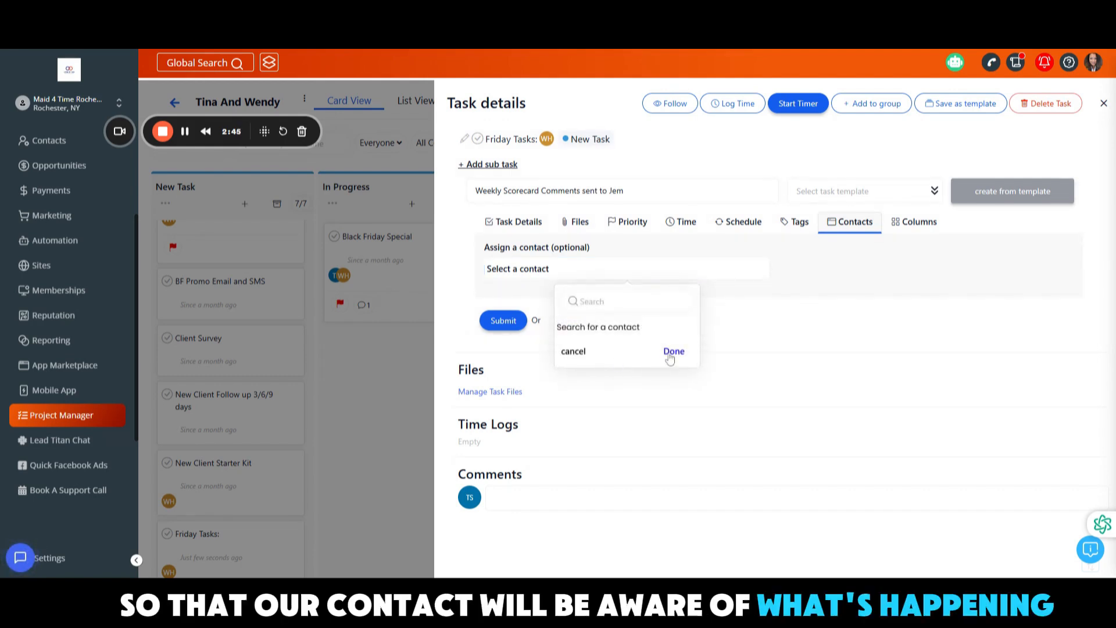
left_click(672, 351)
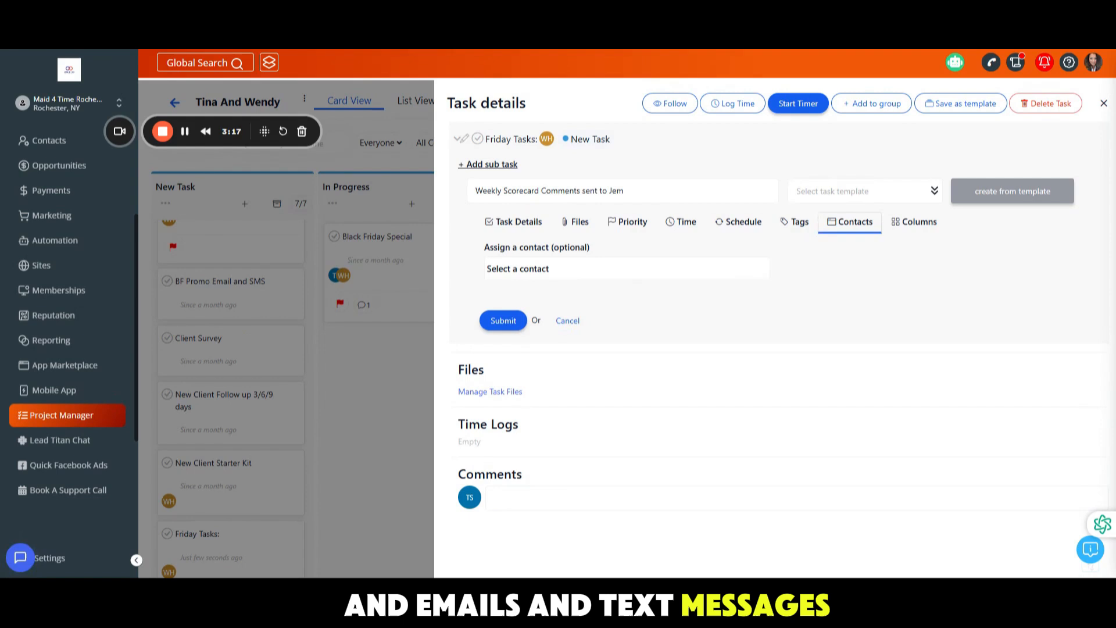
left_click(624, 269)
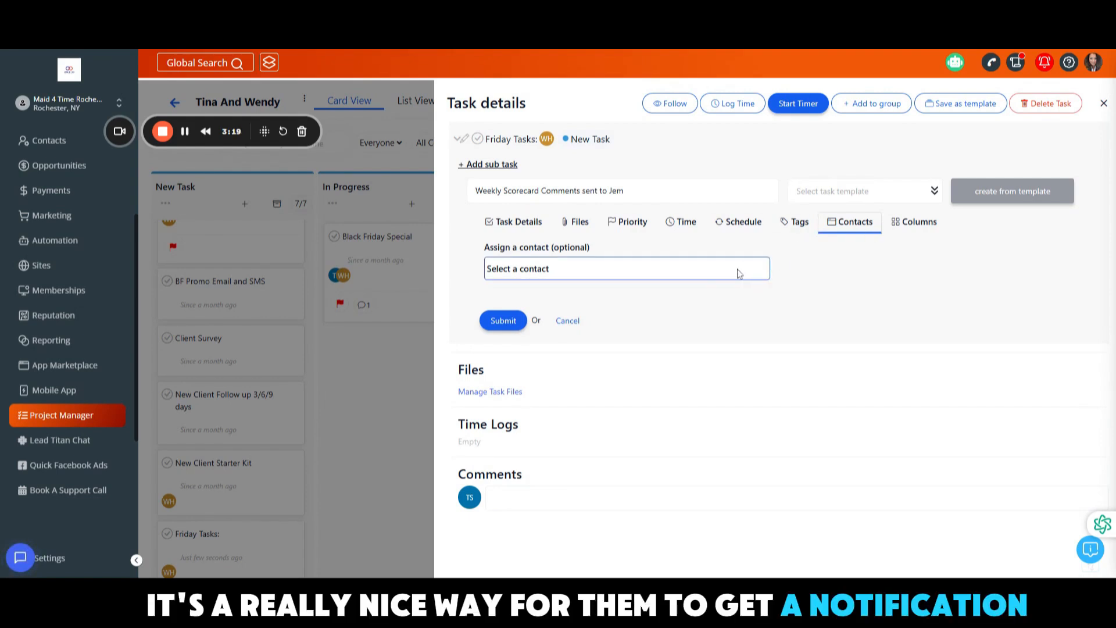
left_click(625, 268)
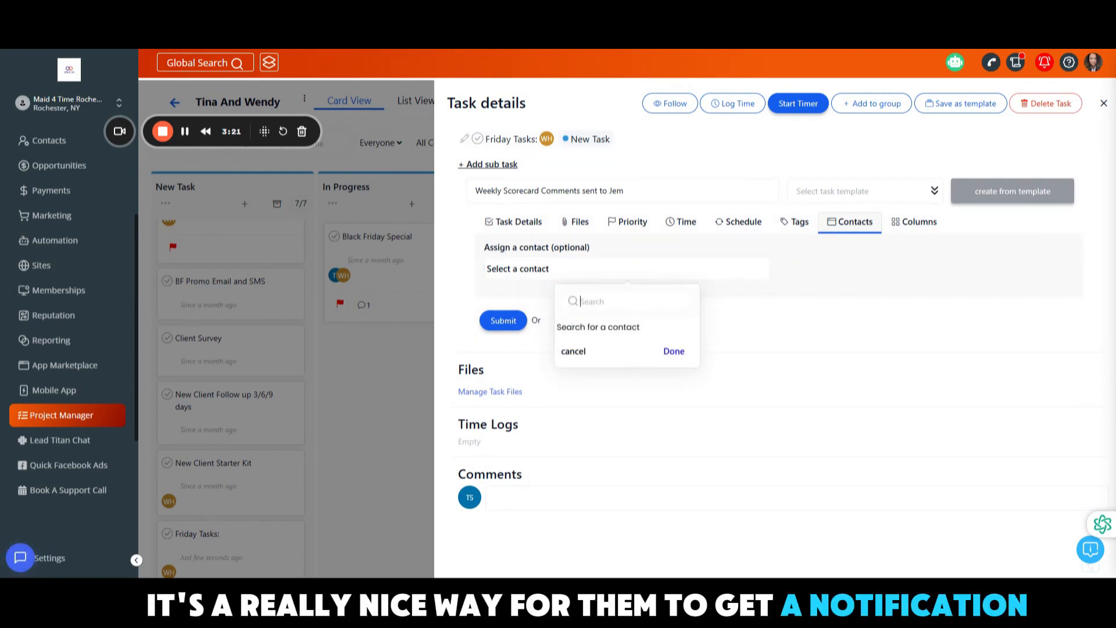
Set the subtask column colour to green, keep it in New Task, and save.
left_click(920, 222)
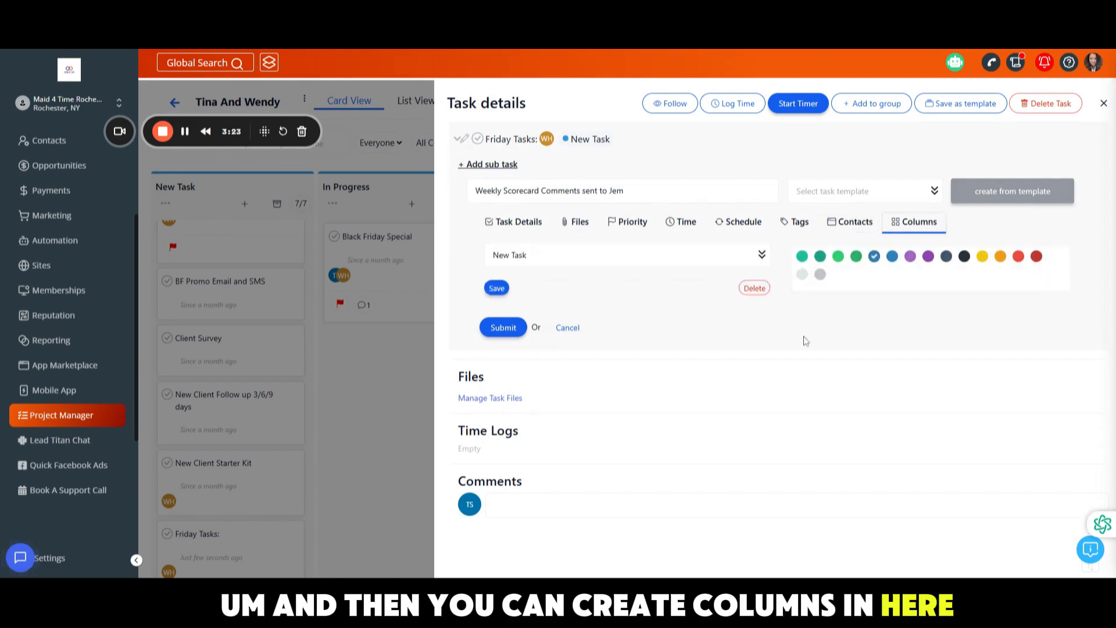
mouse_move(584, 282)
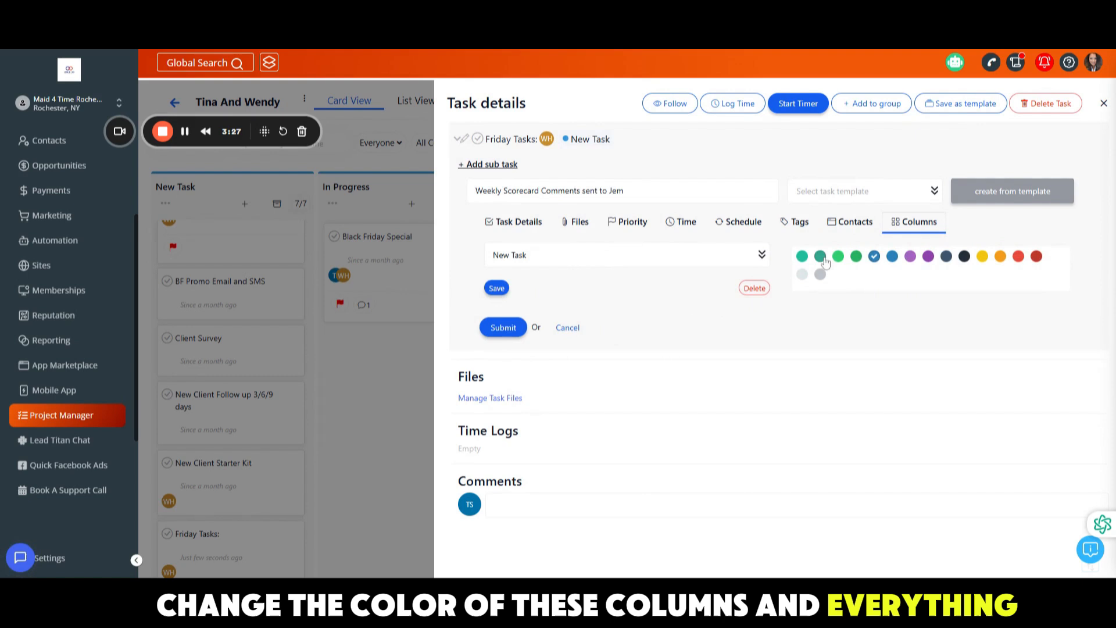
left_click(802, 256)
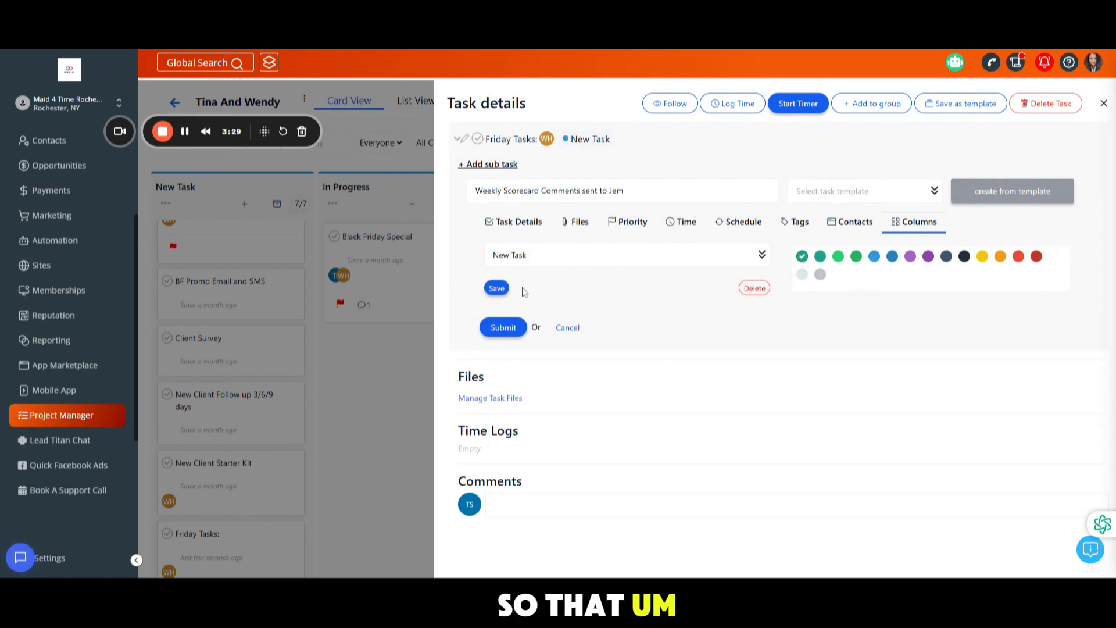
mouse_move(531, 259)
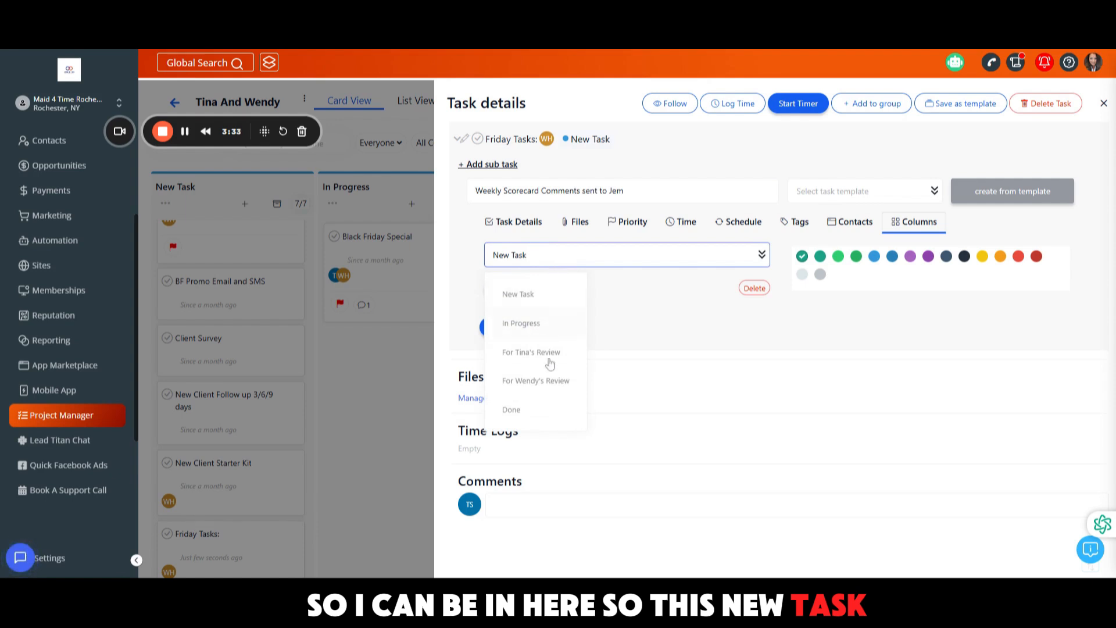
mouse_move(527, 429)
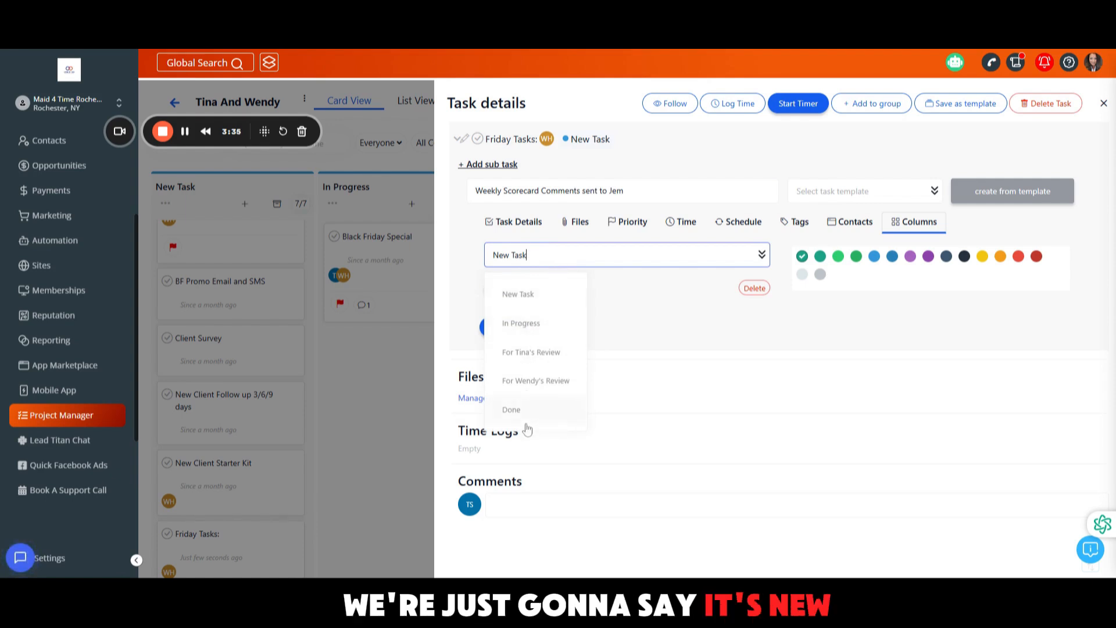
left_click(517, 293)
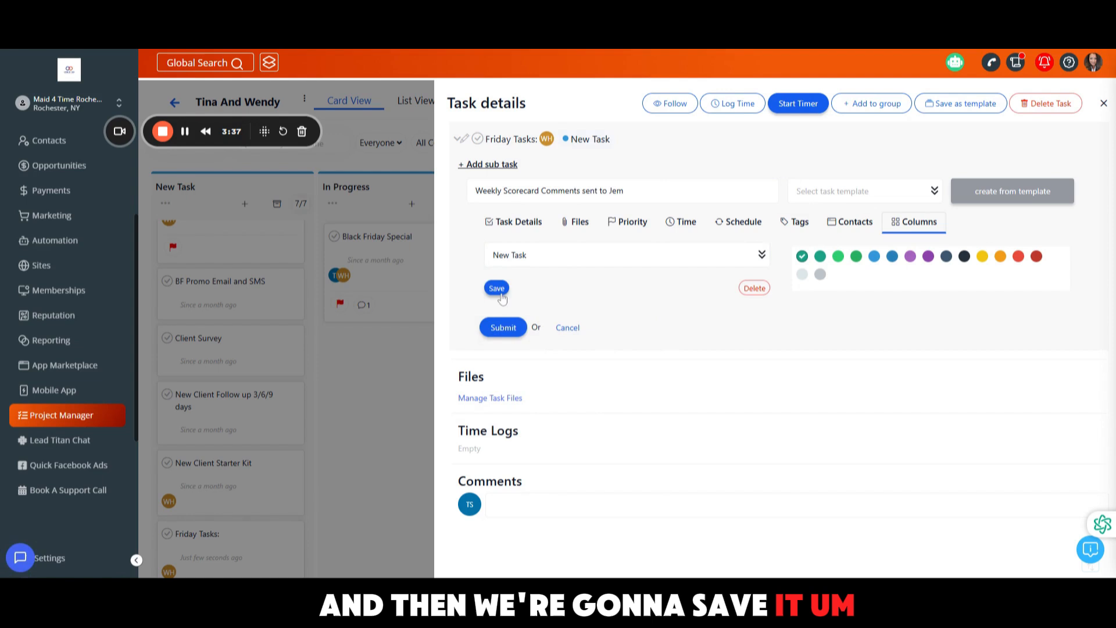
left_click(496, 289)
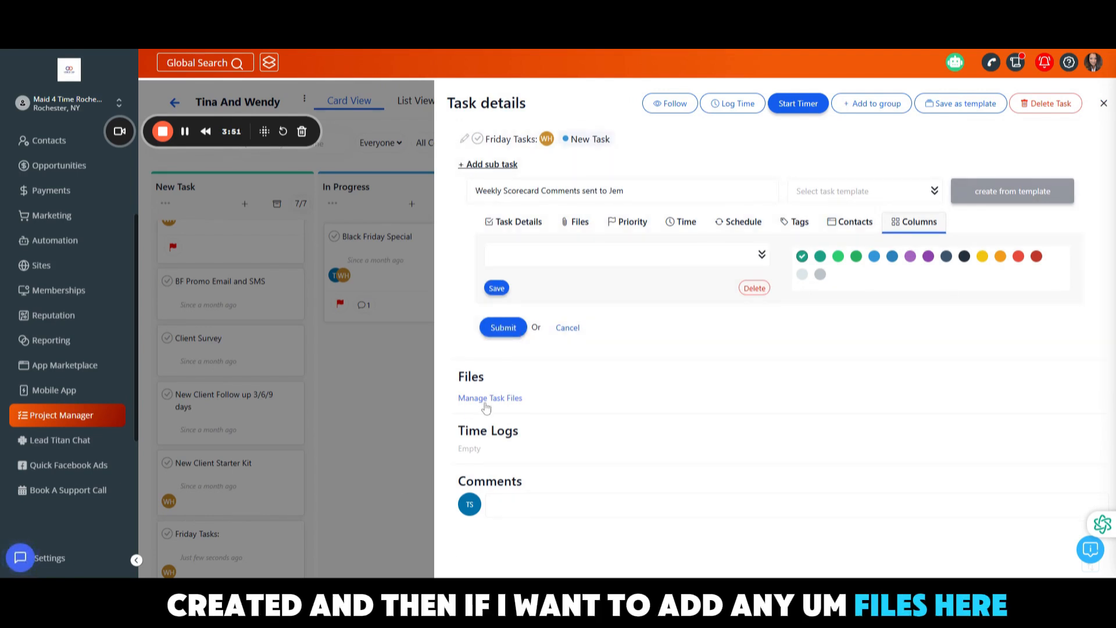
Delete both attached files, including the fish story document, from the subtask.
left_click(490, 398)
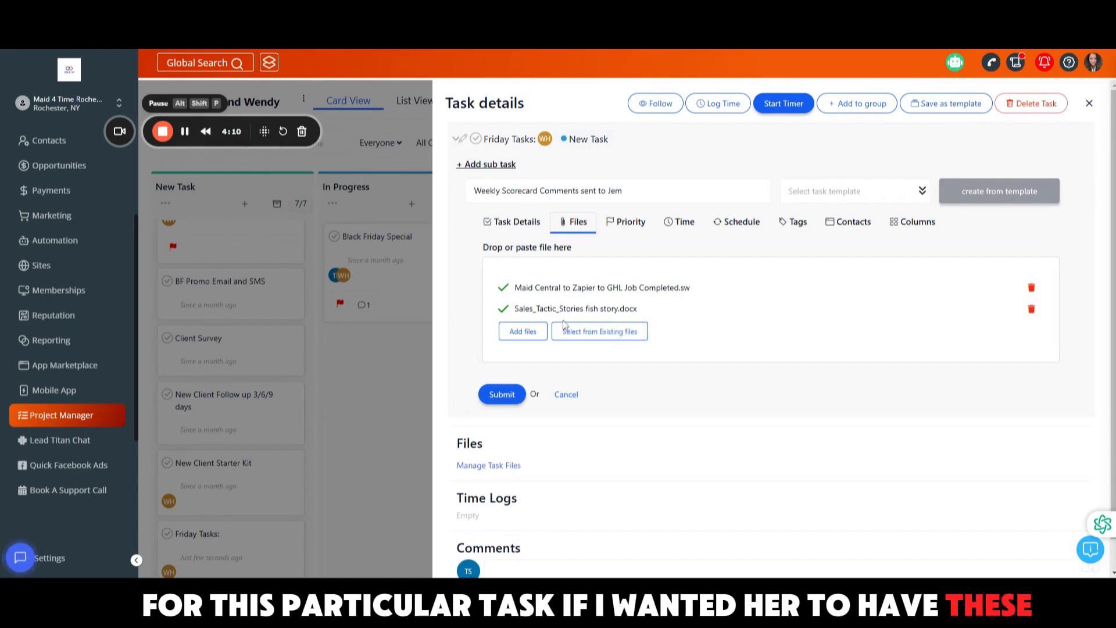
left_click(1030, 287)
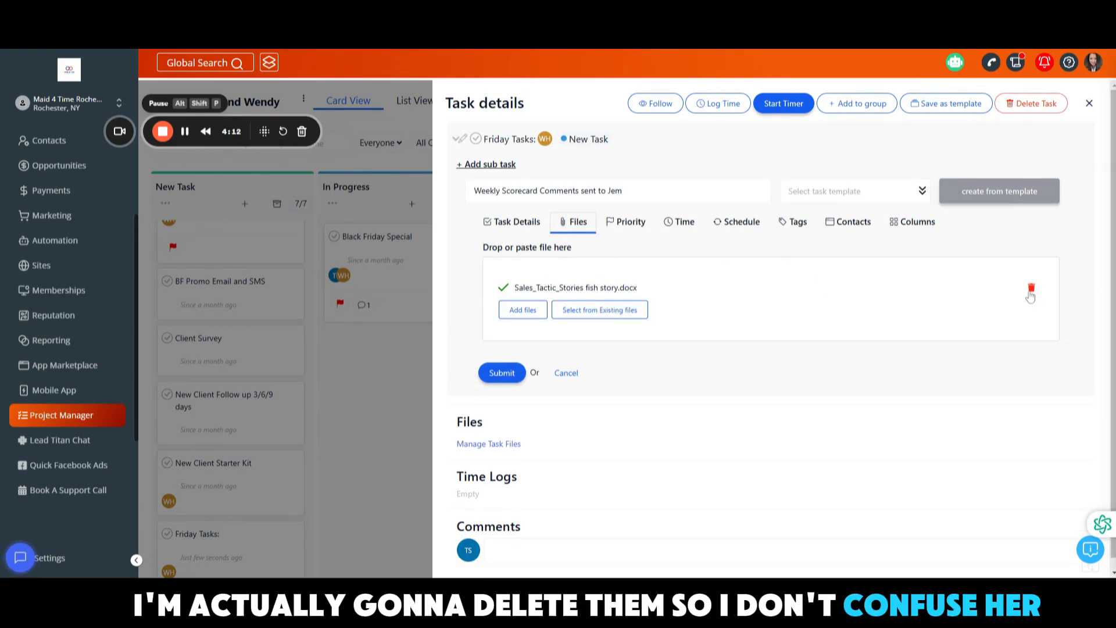
left_click(1031, 292)
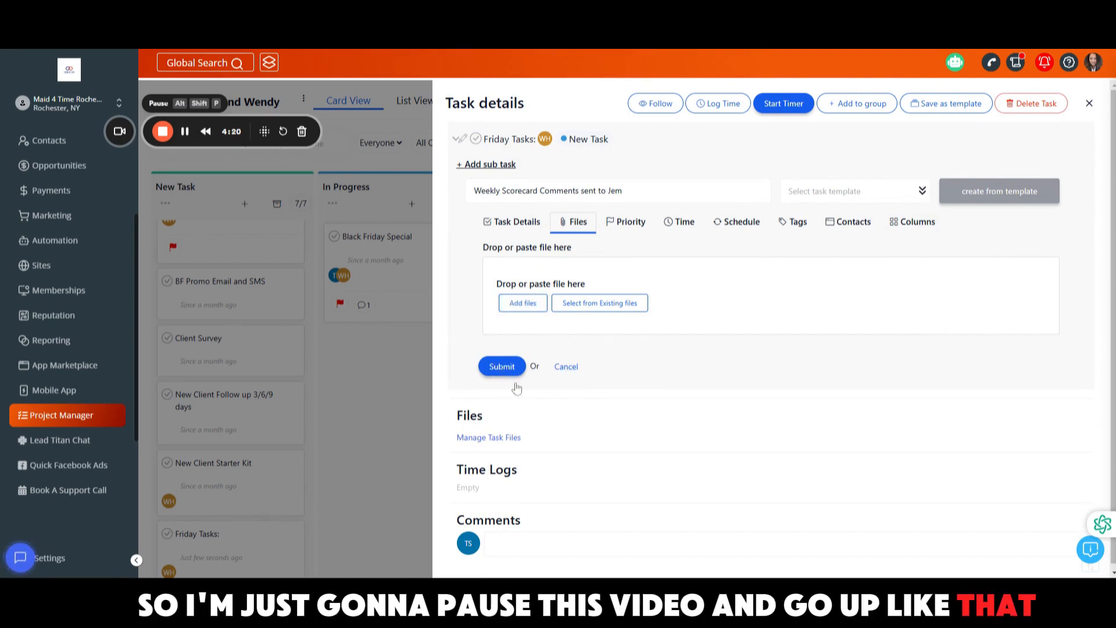
mouse_move(588, 267)
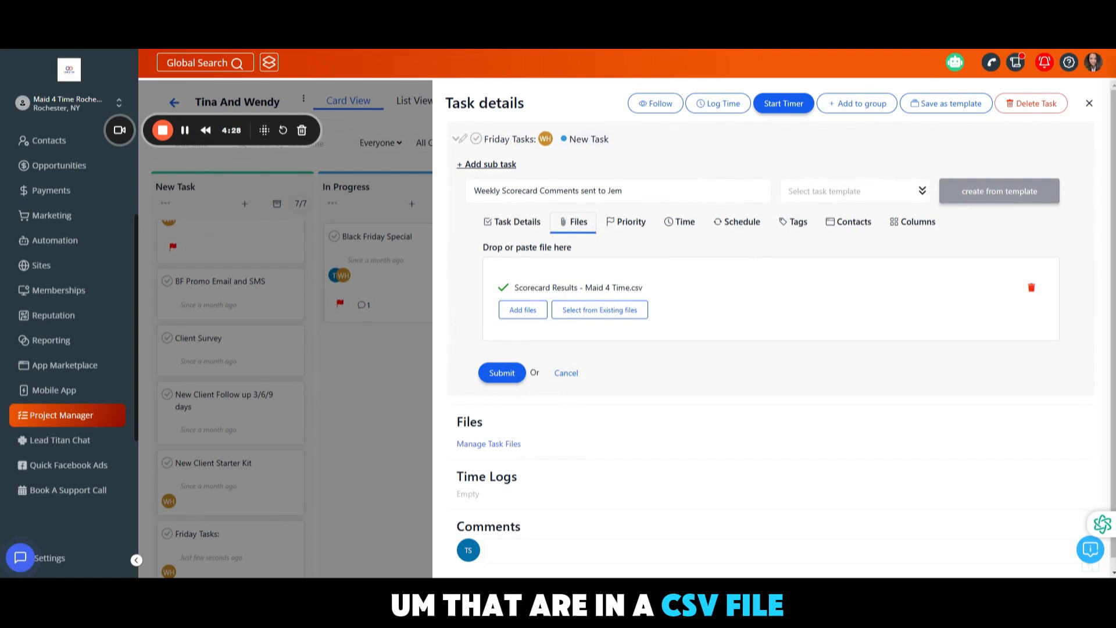
mouse_move(520, 362)
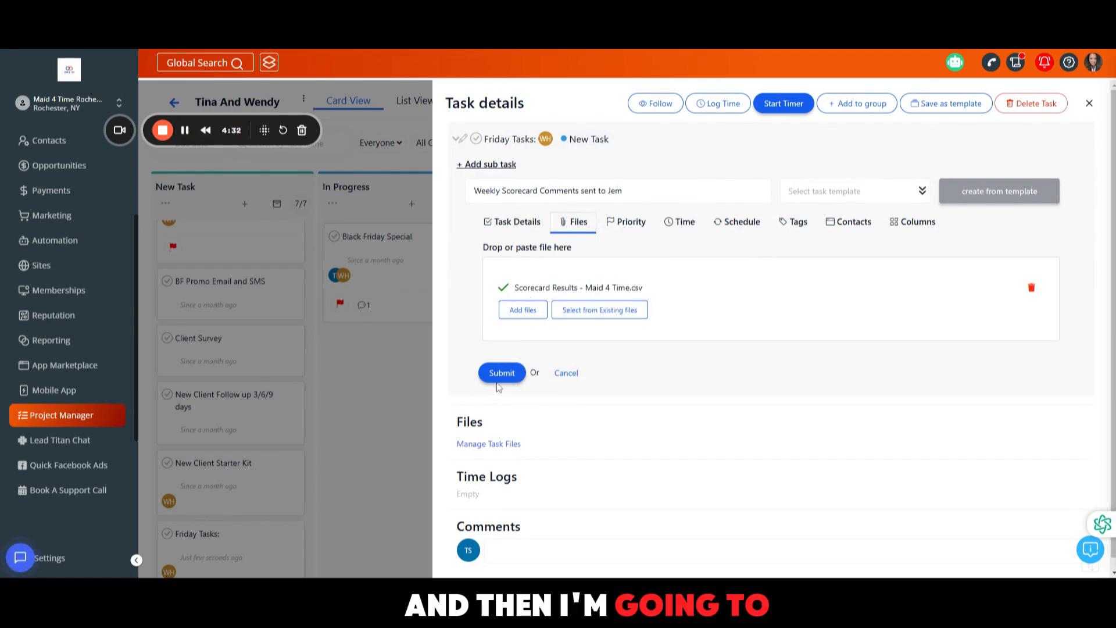
Submit the subtask with the Scorecard Results CSV, confirming past the column warning.
left_click(501, 372)
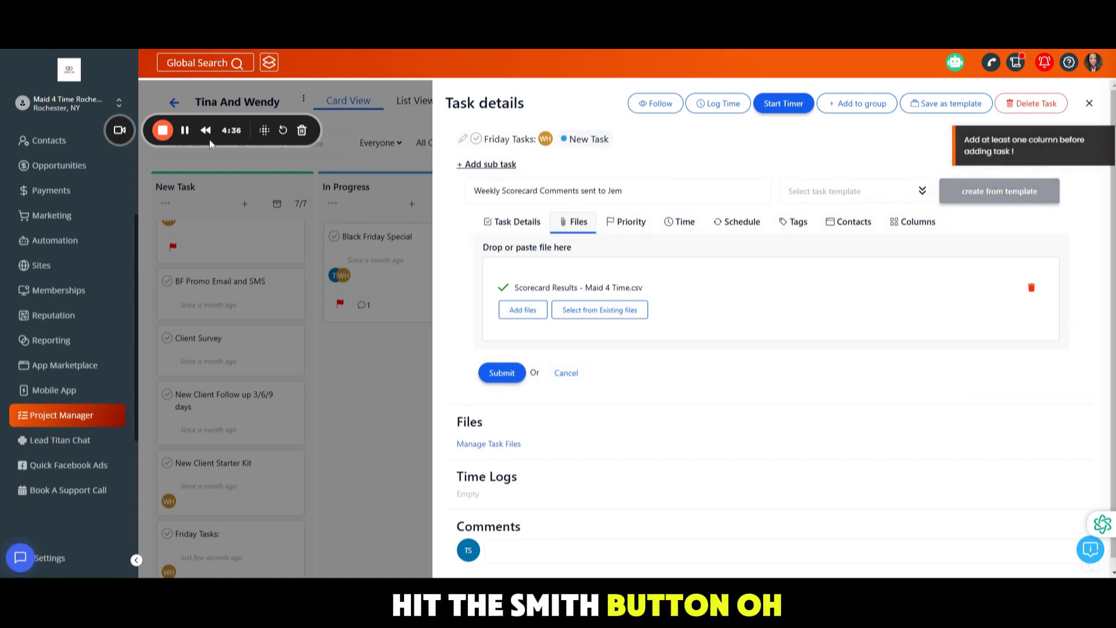
left_click(501, 372)
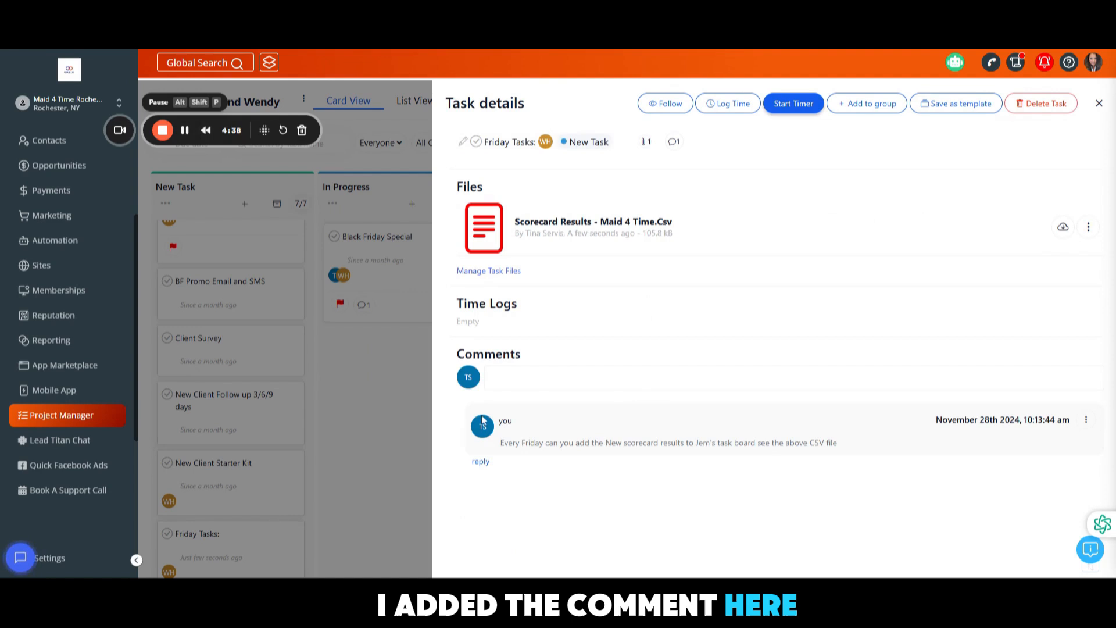
mouse_move(583, 480)
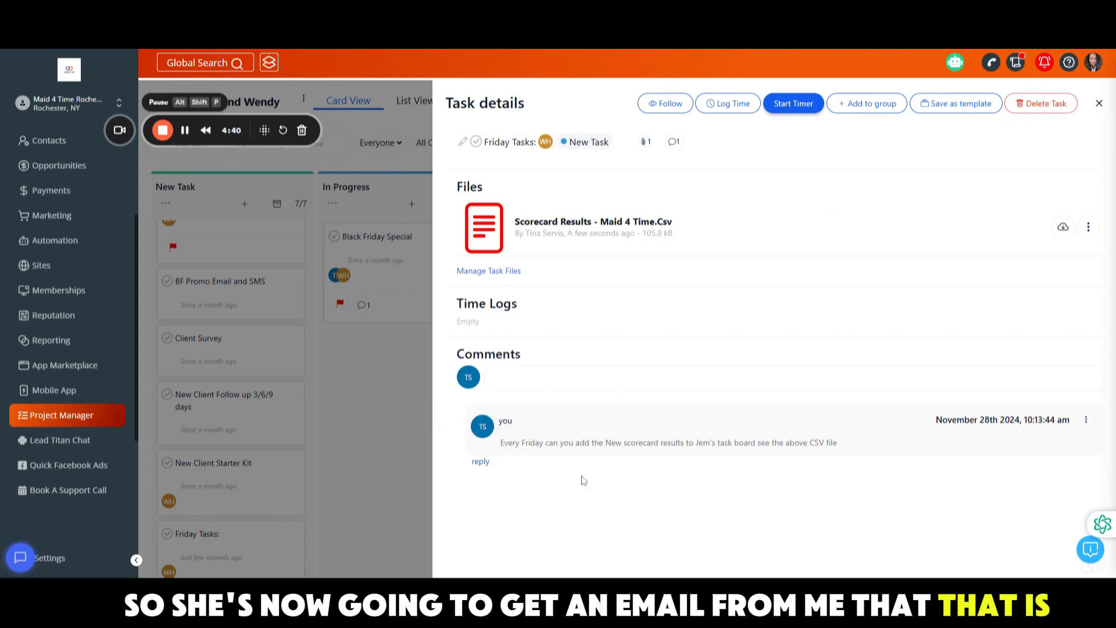
mouse_move(659, 200)
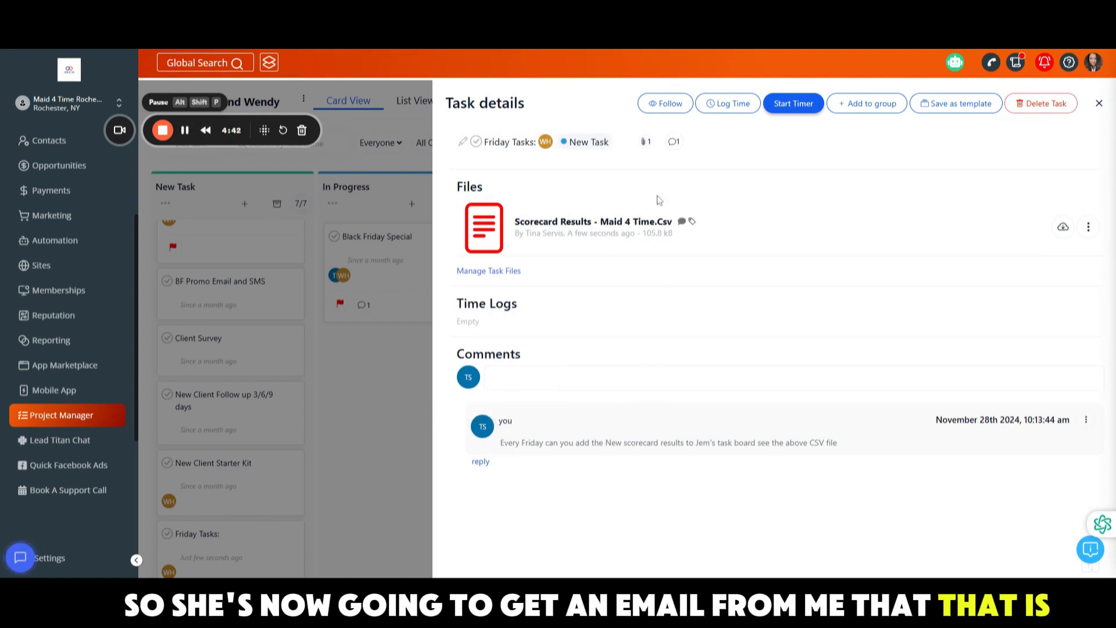
mouse_move(935, 219)
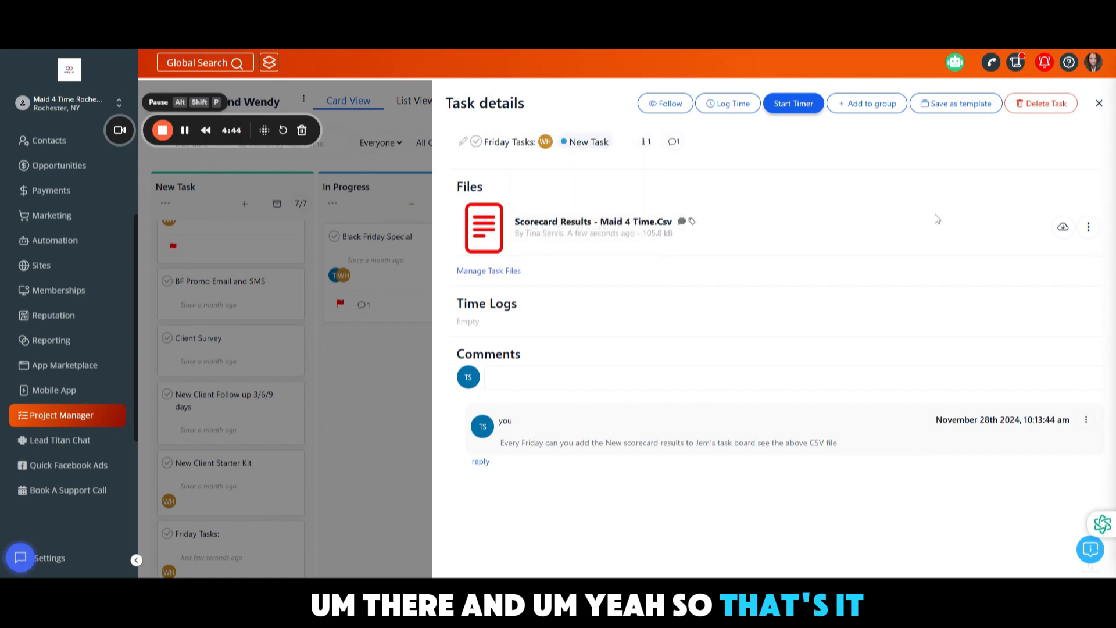
mouse_move(840, 420)
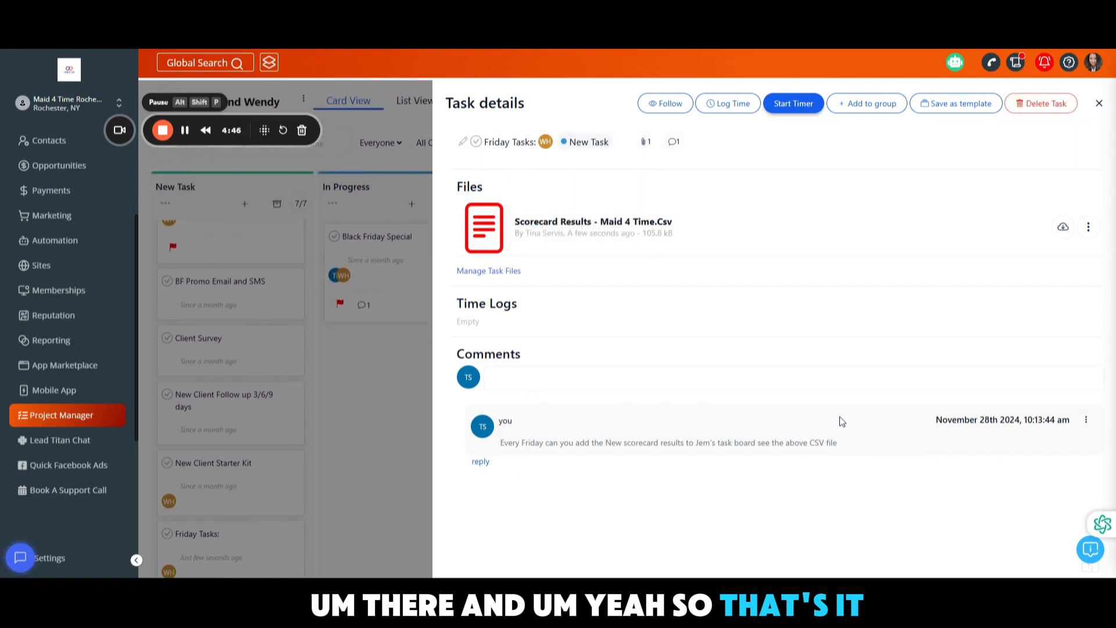
Close Task details and scroll to the Friday Tasks card showing one comment and file.
left_click(1098, 104)
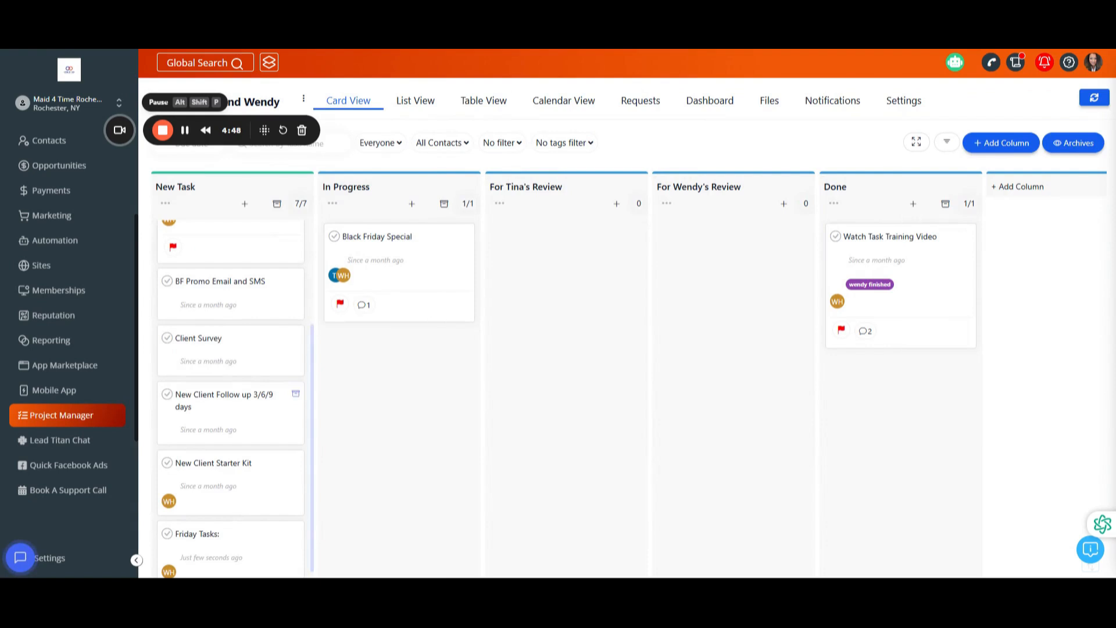
scroll("down", 3)
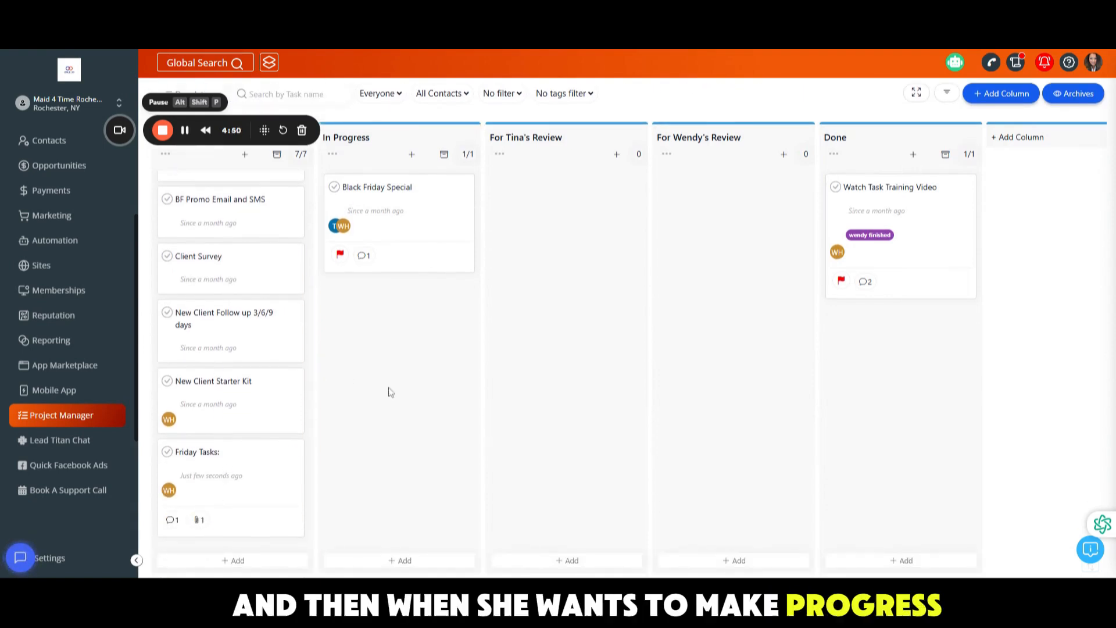